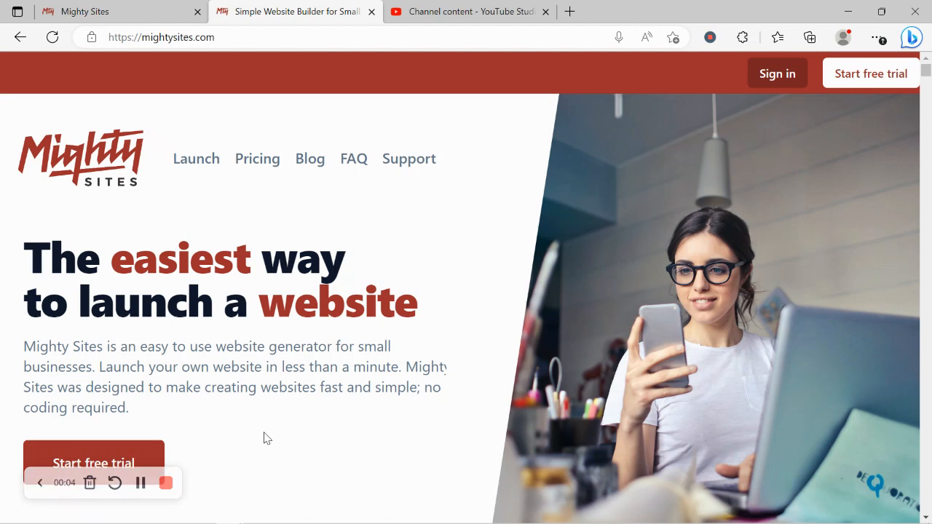
Step: Browse down through the market template gallery looking for a suitable starting site
{"action": "scroll", "scroll_direction": "down", "scroll_amount": 3}
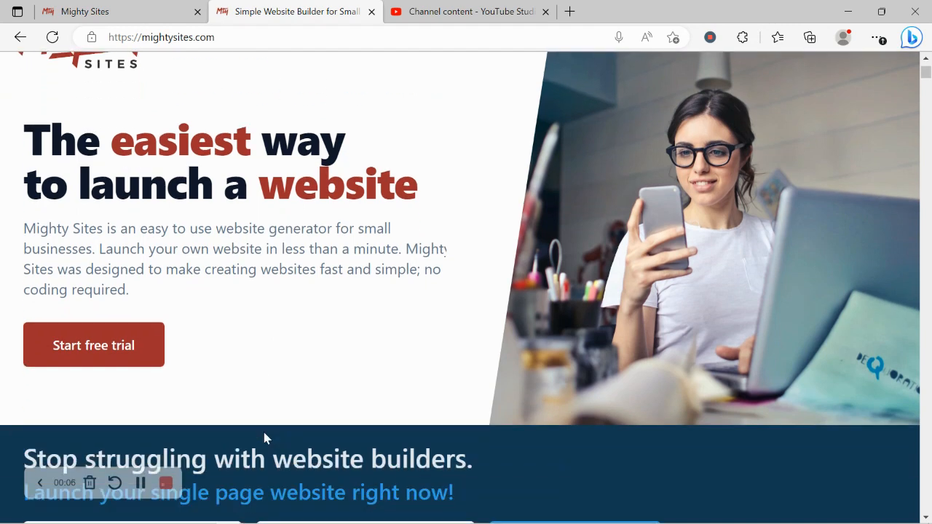
{"action": "scroll", "scroll_direction": "down", "scroll_amount": 3}
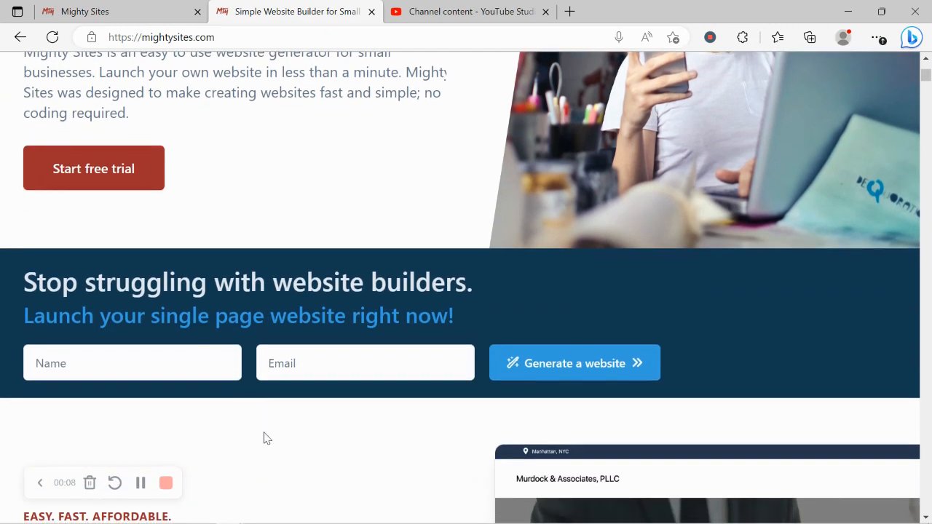
{"action": "scroll", "scroll_direction": "down", "scroll_amount": 3}
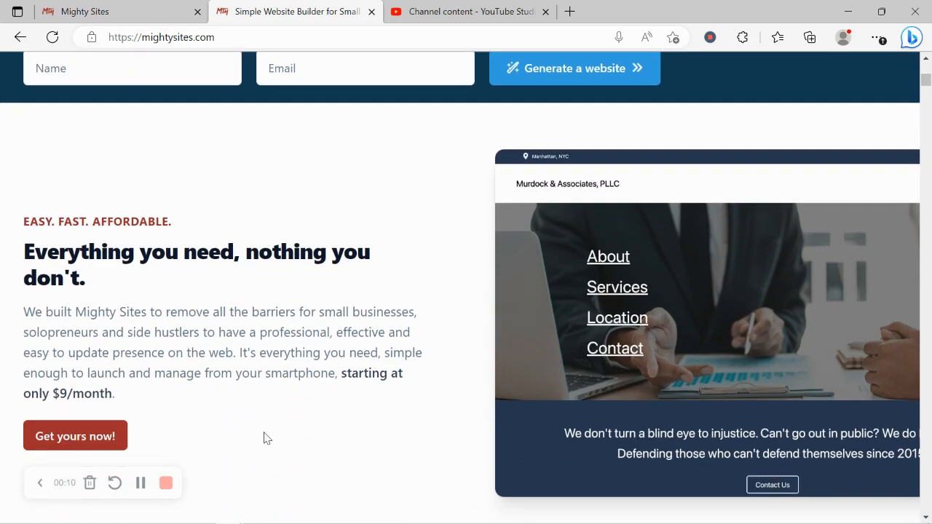
{"action": "scroll", "scroll_direction": "down", "scroll_amount": 3}
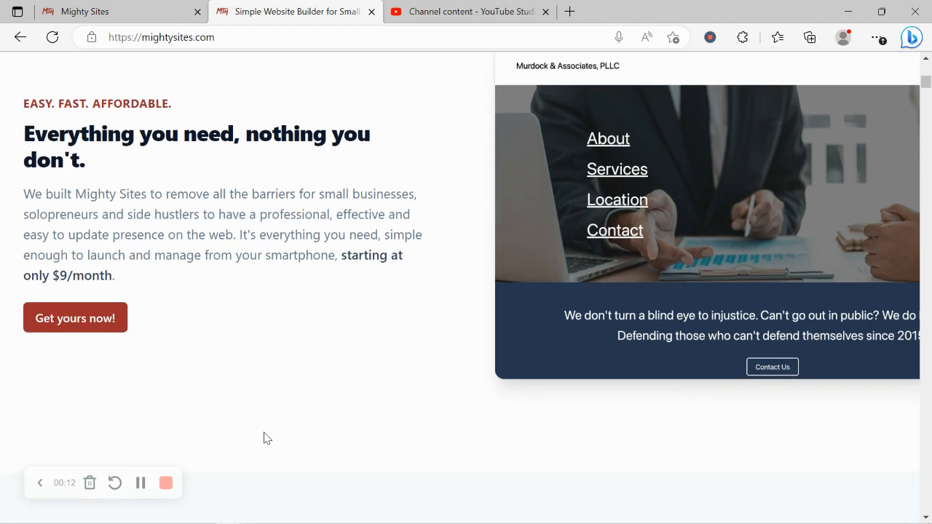
{"action": "scroll", "scroll_direction": "down", "scroll_amount": 3}
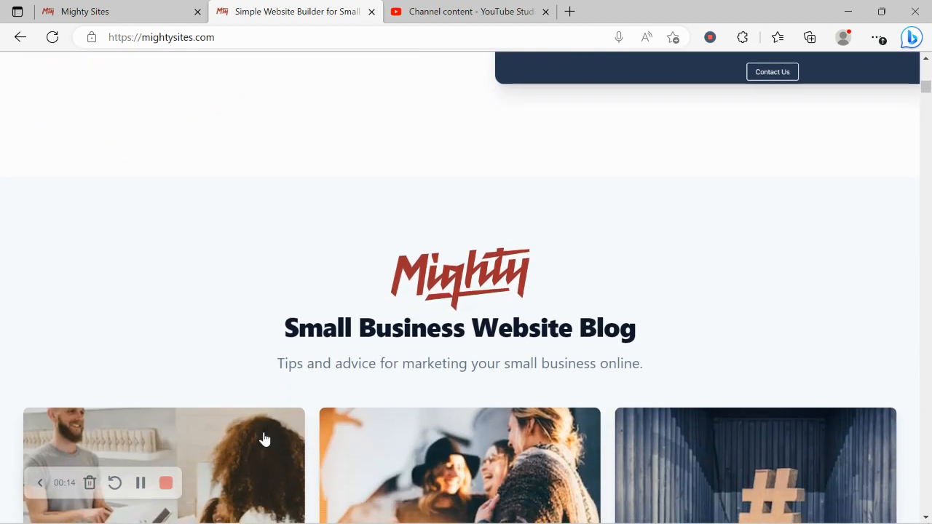
{"action": "scroll", "scroll_direction": "down", "scroll_amount": 3}
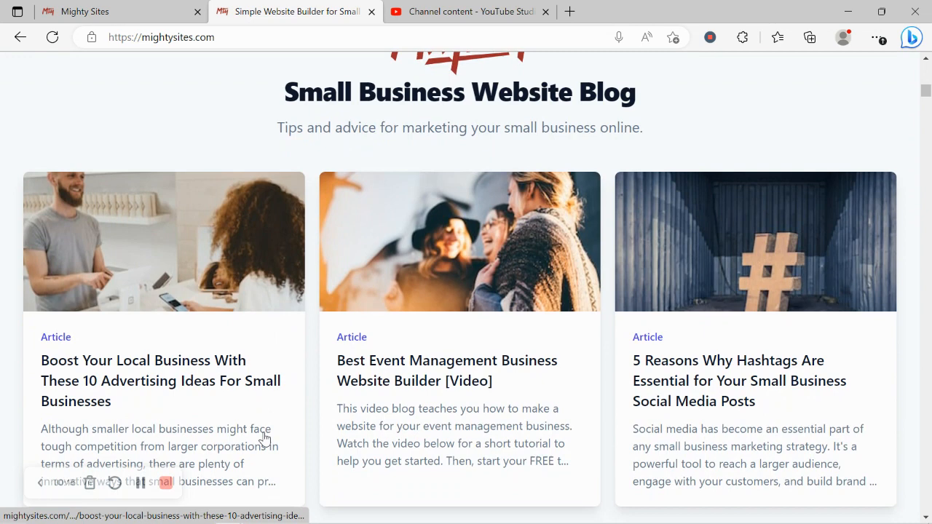
{"action": "scroll", "scroll_direction": "down", "scroll_amount": 3}
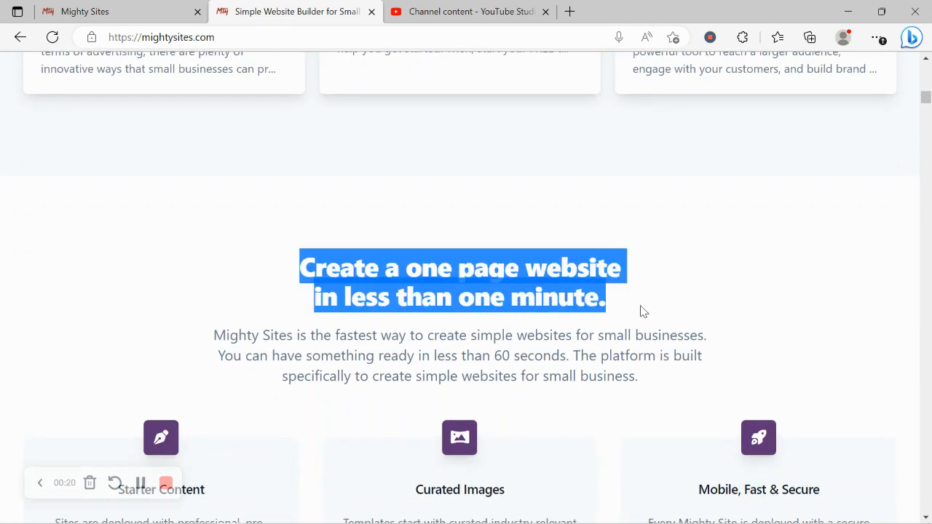
{"action": "scroll", "scroll_direction": "down", "scroll_amount": 3}
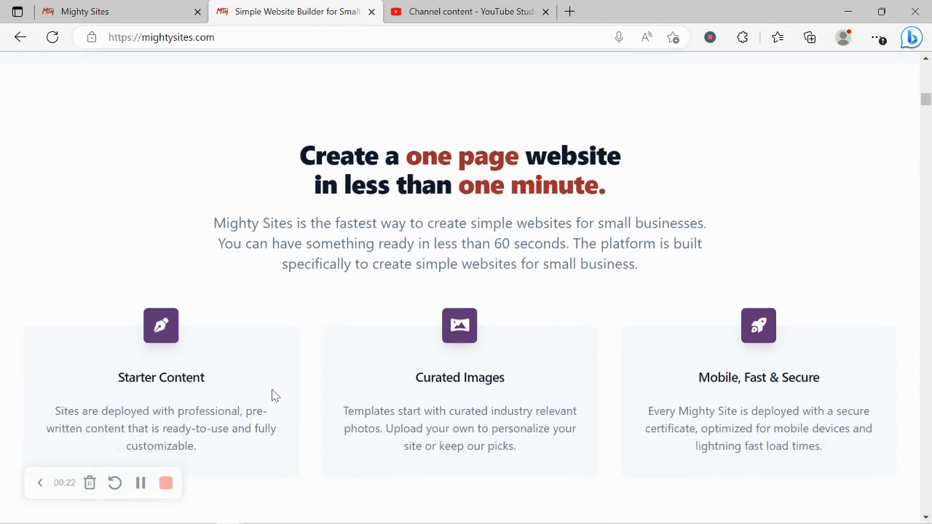
{"action": "scroll", "scroll_direction": "down", "scroll_amount": 3}
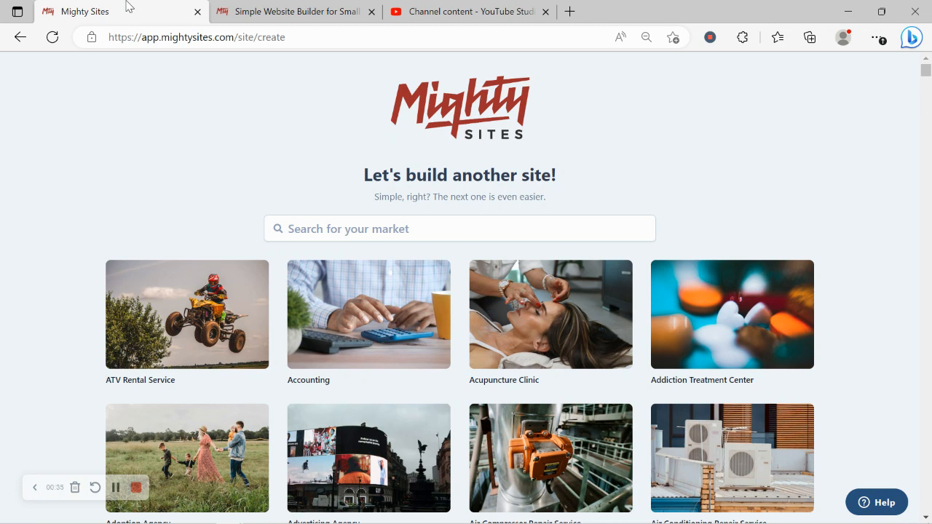
{"action": "mouse_move", "coordinate": [335, 315]}
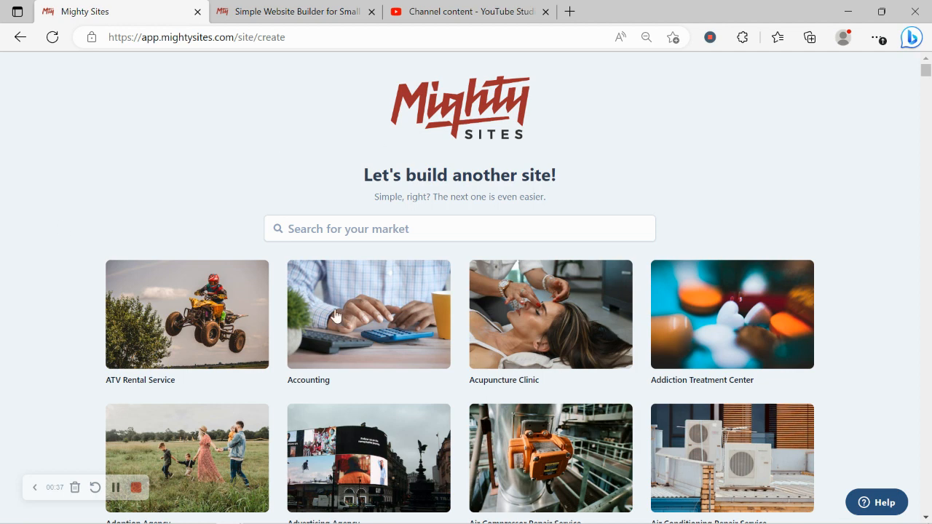
{"action": "mouse_move", "coordinate": [411, 250]}
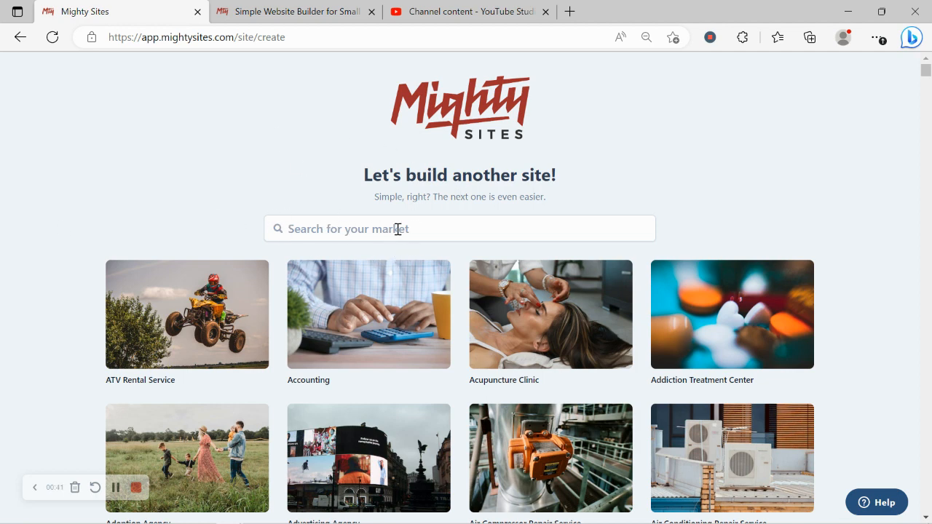
Step: Search the templates for 'gift' and pick one to reach the company details form
{"action": "scroll", "scroll_direction": "down", "scroll_amount": 3}
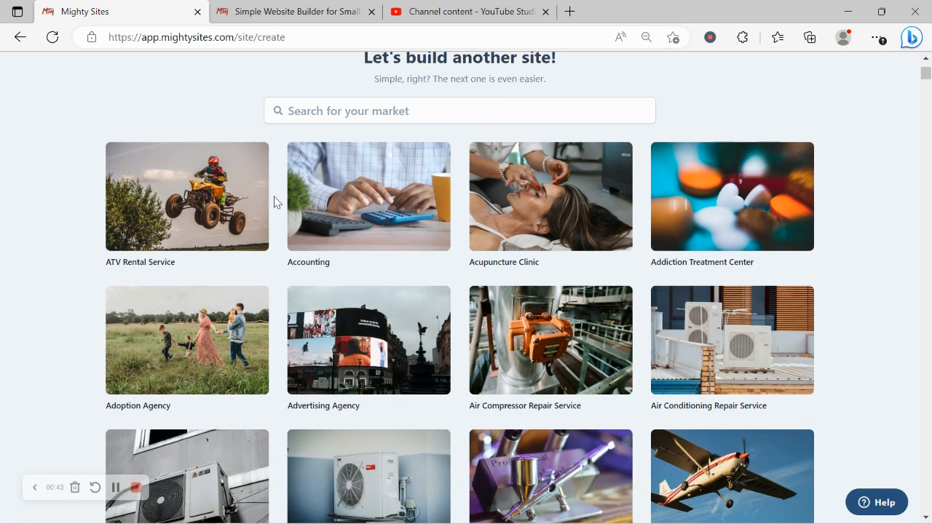
{"action": "scroll", "scroll_direction": "down", "scroll_amount": 3}
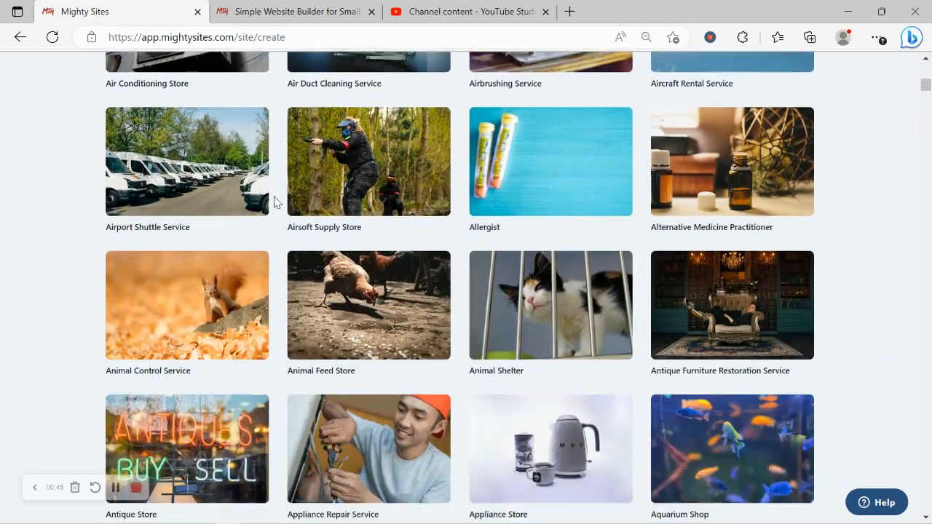
{"action": "scroll", "scroll_direction": "down", "scroll_amount": 3}
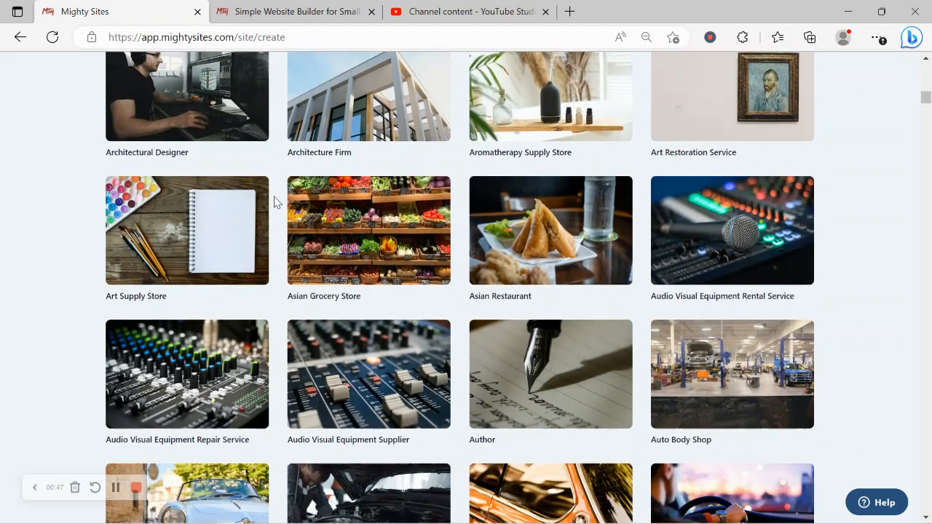
{"action": "scroll", "scroll_direction": "down", "scroll_amount": 3}
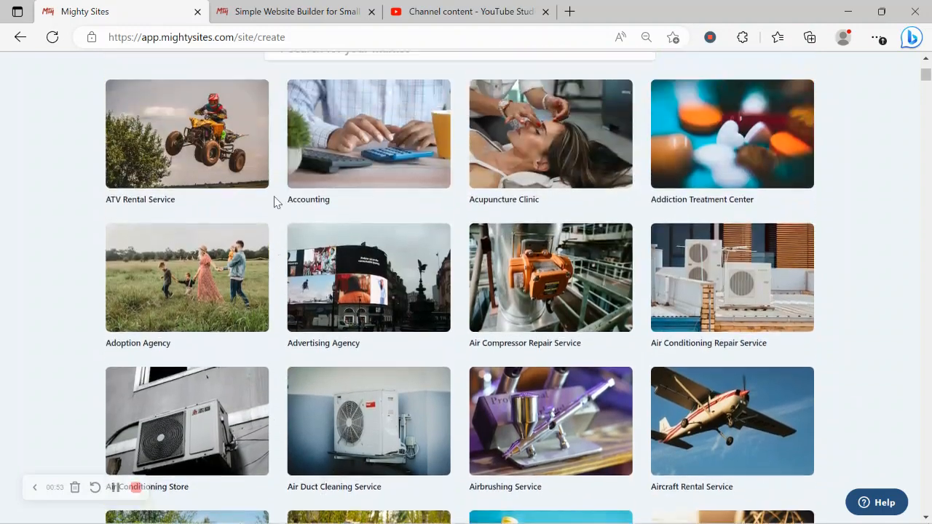
{"action": "type", "text": "gi"}
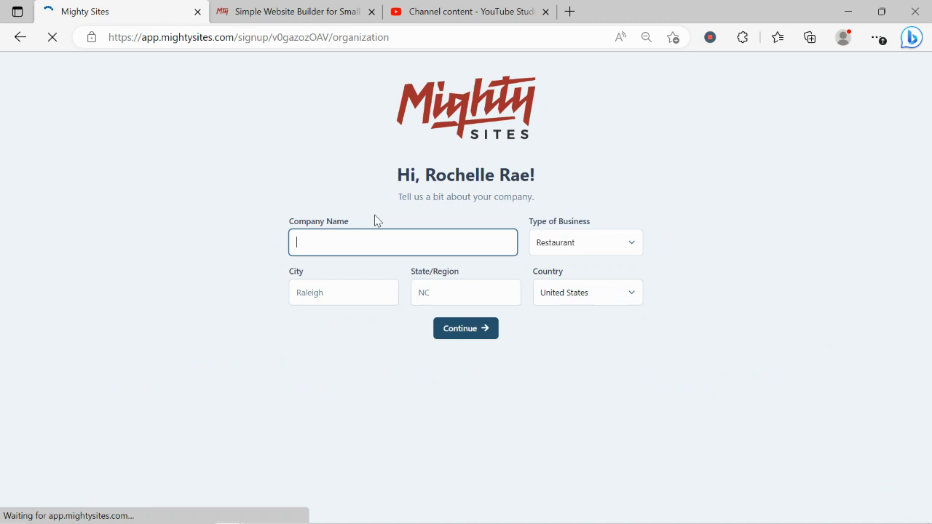
Step: Enter the company name Gift Basket Galore and the city Denver
{"action": "type", "text": "Gift Bask"}
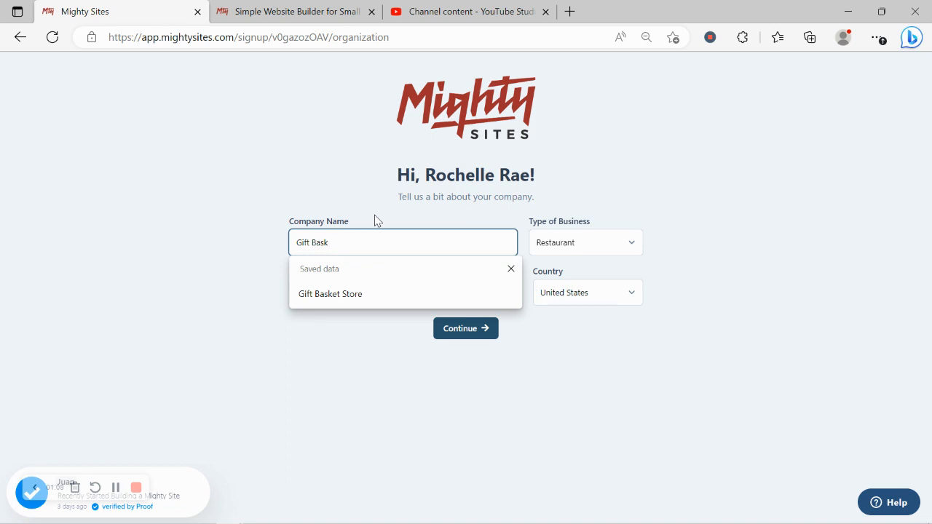
{"action": "type", "text": "et Galore"}
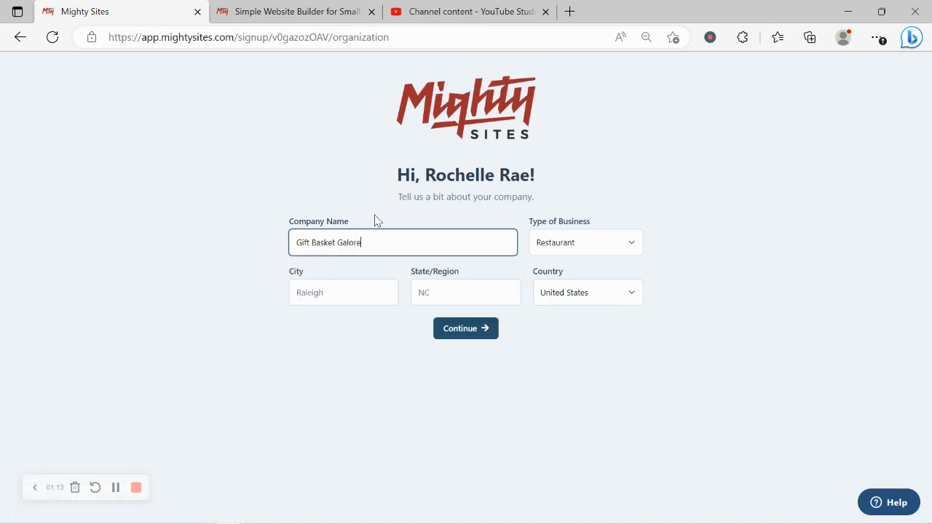
{"action": "left_click", "coordinate": [343, 291]}
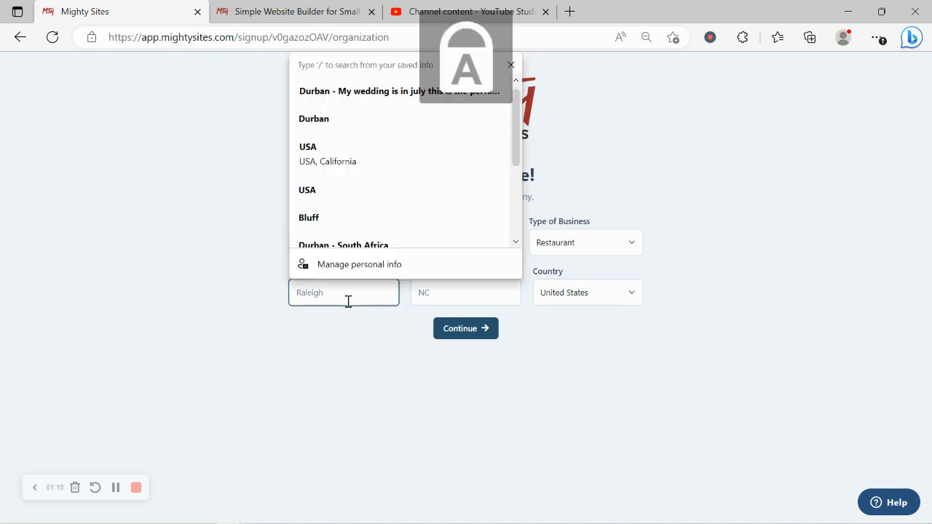
{"action": "type", "text": "Denver"}
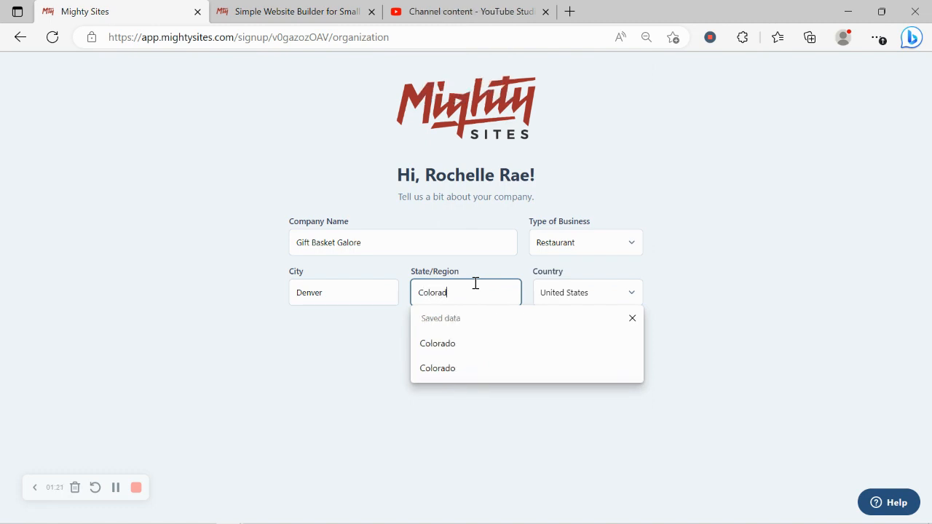
Step: Set the business type to Retail and submit the company details
{"action": "left_click", "coordinate": [585, 242]}
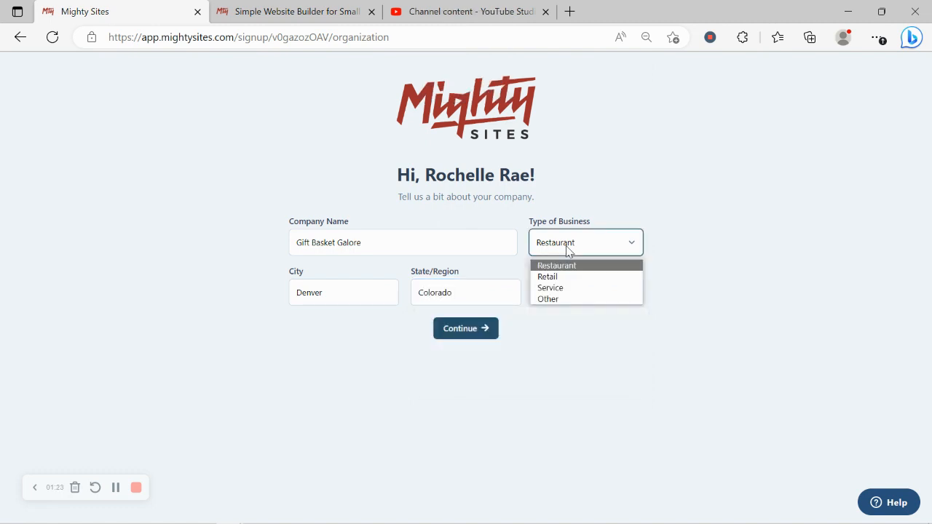
{"action": "mouse_move", "coordinate": [574, 281]}
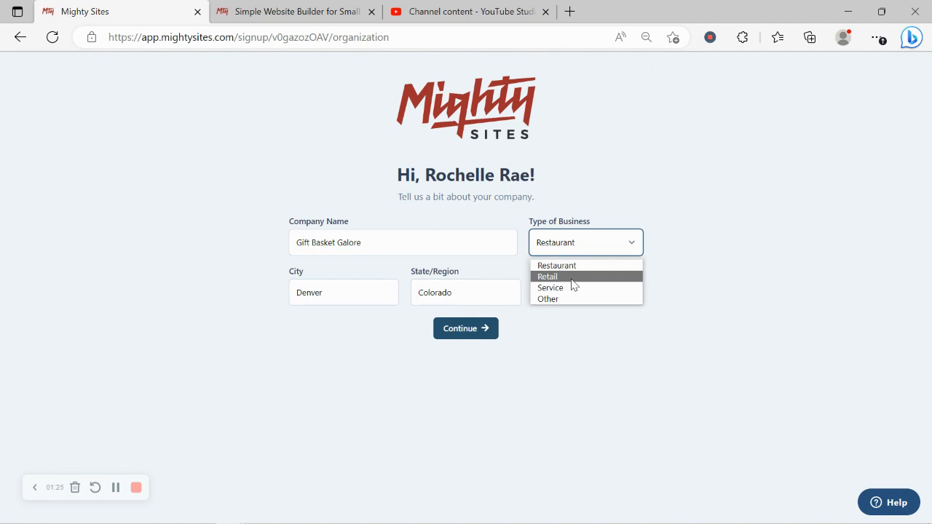
{"action": "left_click", "coordinate": [547, 277]}
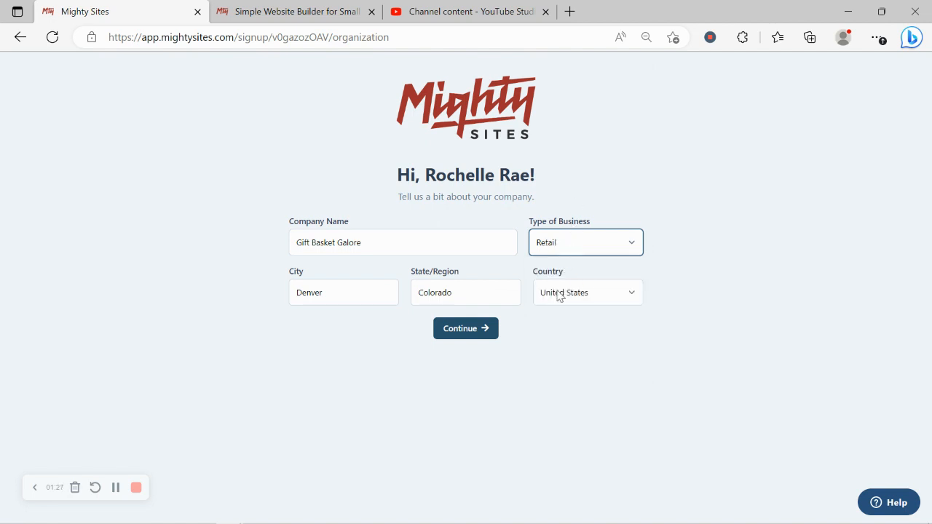
{"action": "left_click", "coordinate": [466, 329]}
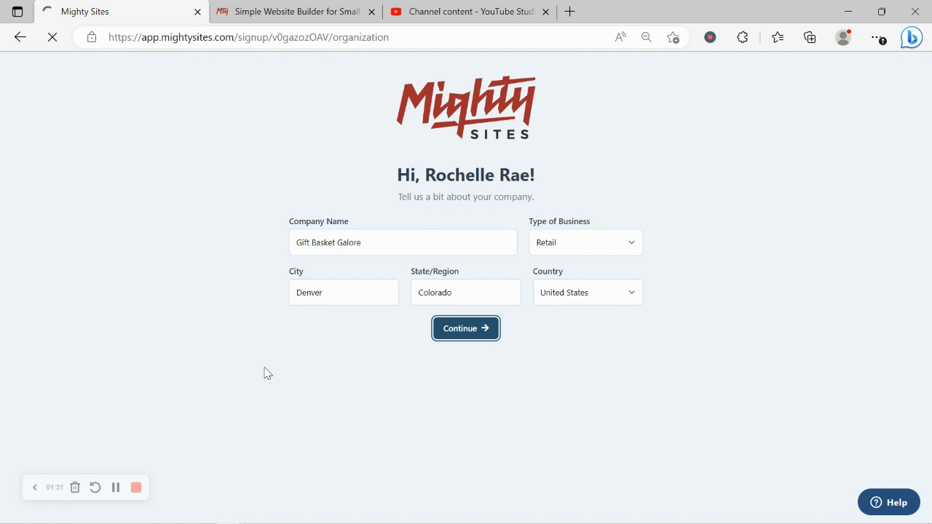
Step: Continue with the confirmed details so Mighty Sites generates the Gift Basket Galore site
{"action": "left_click", "coordinate": [466, 327]}
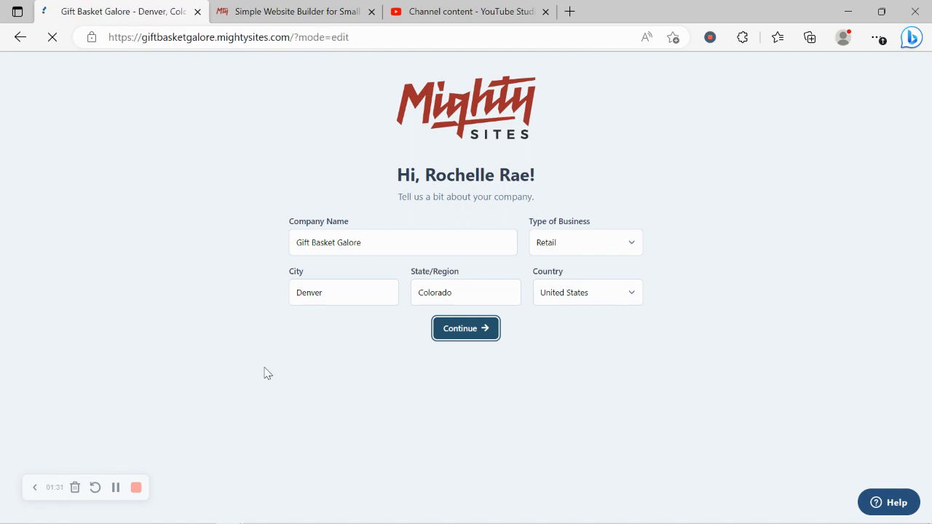
{"action": "left_click", "coordinate": [466, 329]}
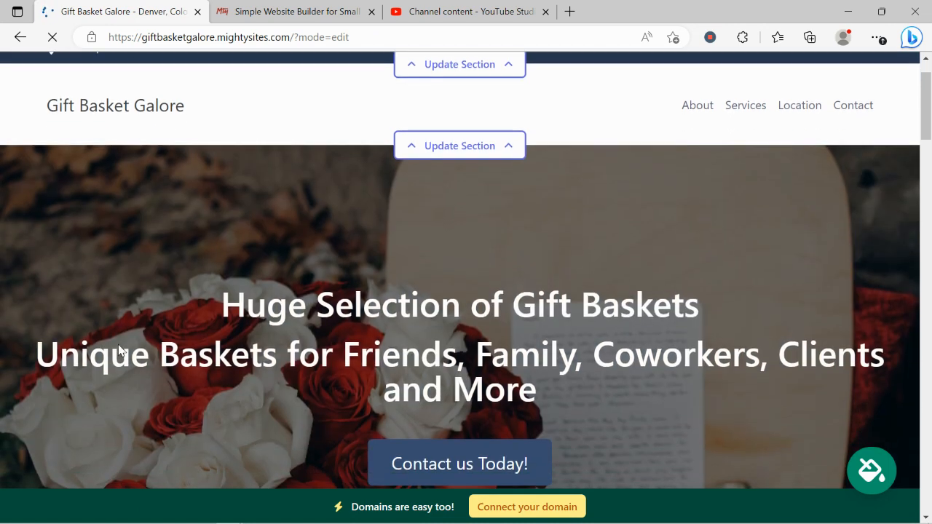
{"action": "scroll", "scroll_direction": "down", "scroll_amount": 3}
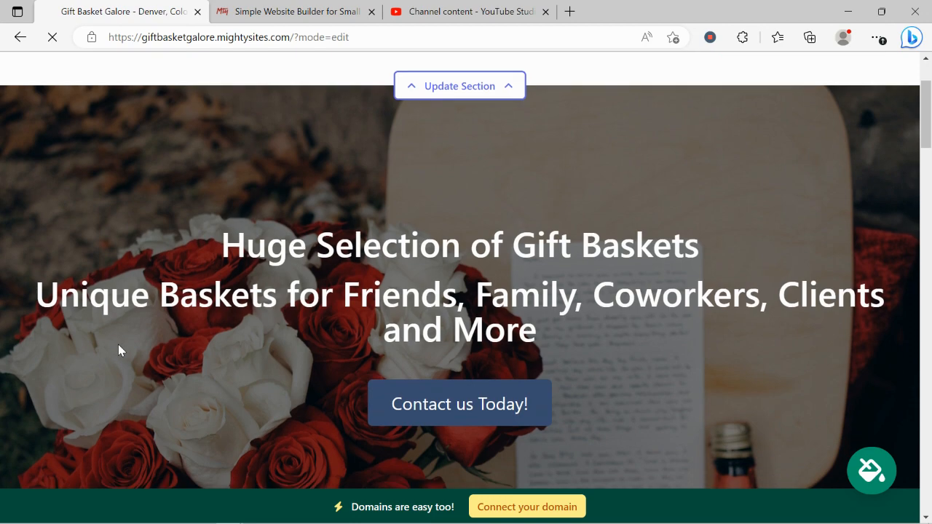
{"action": "scroll", "scroll_direction": "down", "scroll_amount": 3}
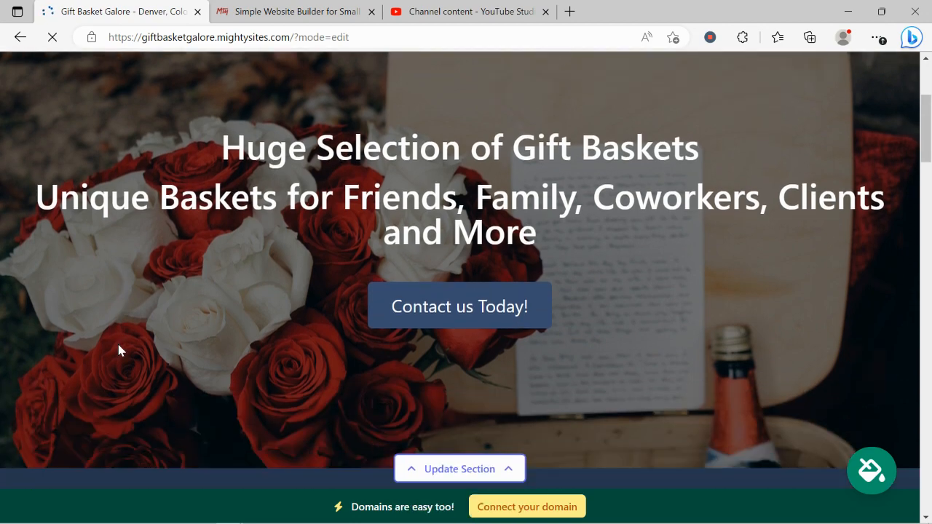
{"action": "scroll", "scroll_direction": "down", "scroll_amount": 3}
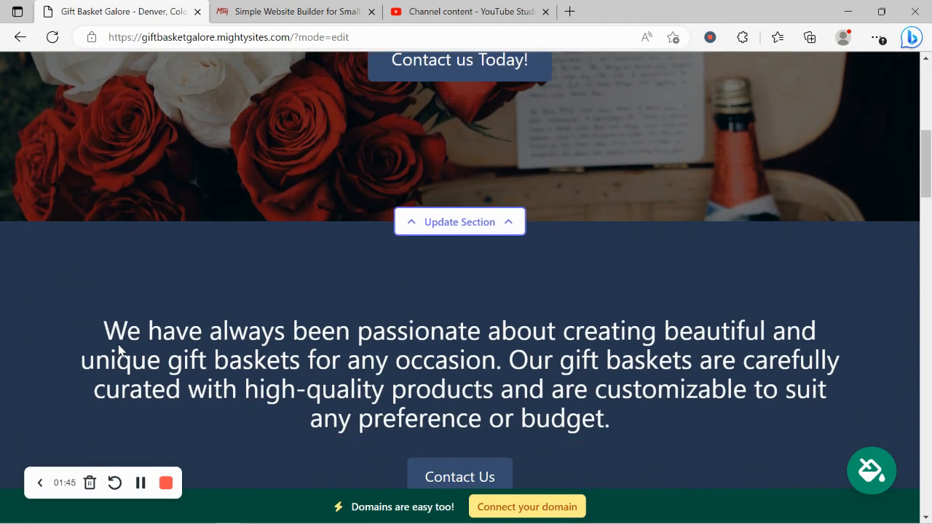
Step: Scroll through the generated site's hero, mission and About Us sections
{"action": "scroll", "scroll_direction": "down", "scroll_amount": 3}
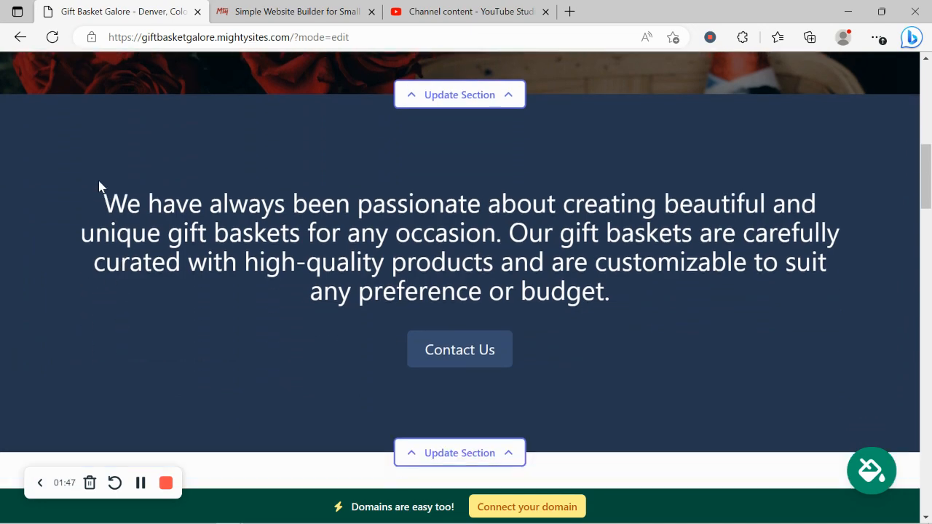
{"action": "scroll", "scroll_direction": "down", "scroll_amount": 3}
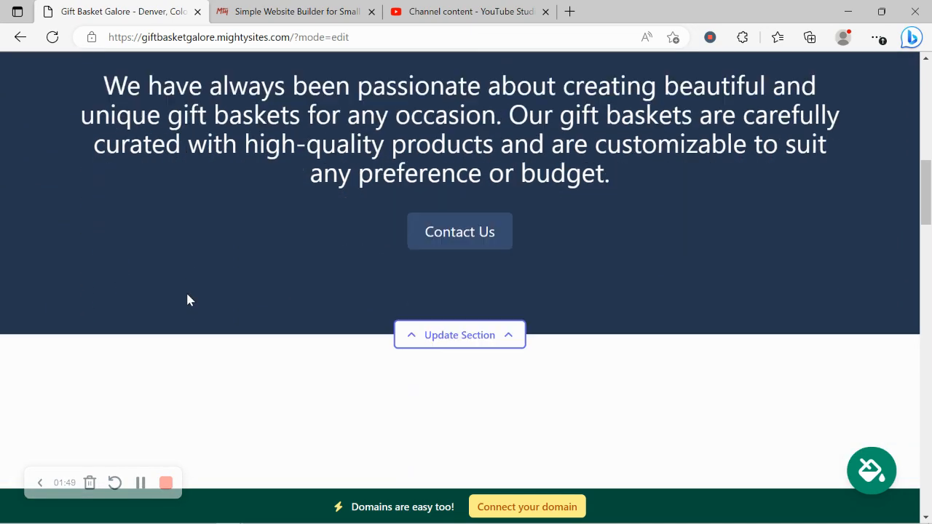
{"action": "scroll", "scroll_direction": "down", "scroll_amount": 3}
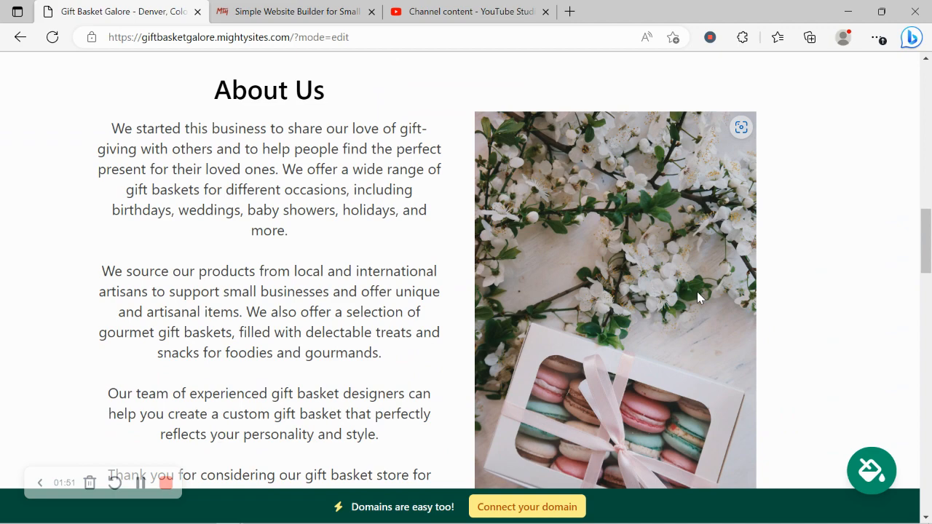
{"action": "scroll", "scroll_direction": "down", "scroll_amount": 3}
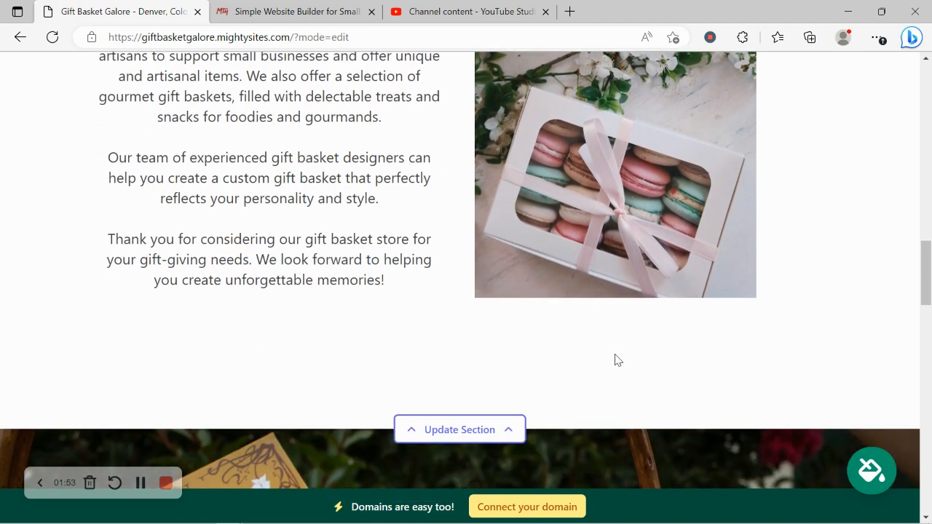
{"action": "scroll", "scroll_direction": "down", "scroll_amount": 3}
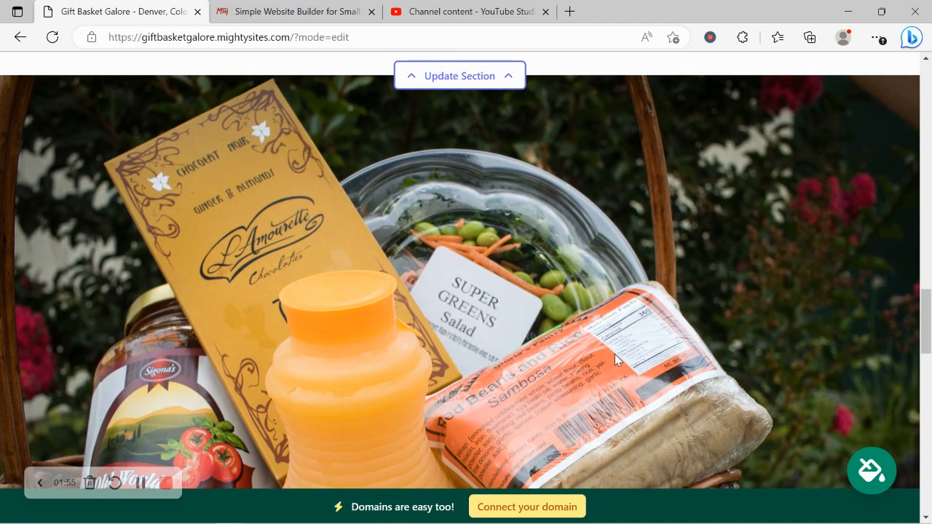
{"action": "scroll", "scroll_direction": "down", "scroll_amount": 3}
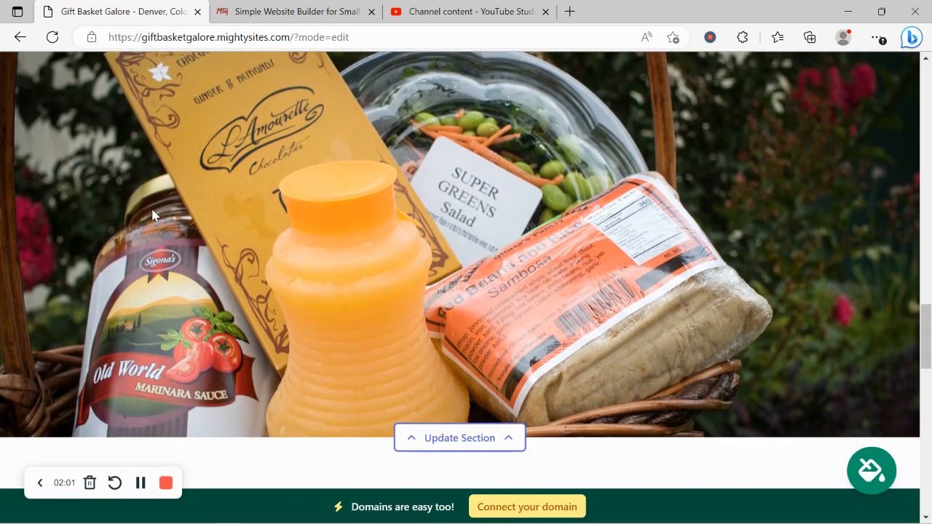
{"action": "scroll", "scroll_direction": "down", "scroll_amount": 3}
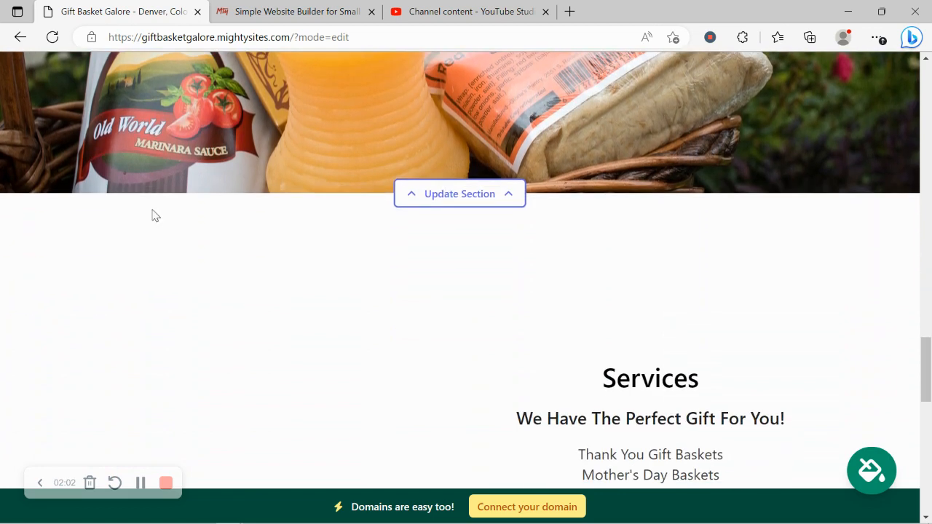
{"action": "scroll", "scroll_direction": "down", "scroll_amount": 3}
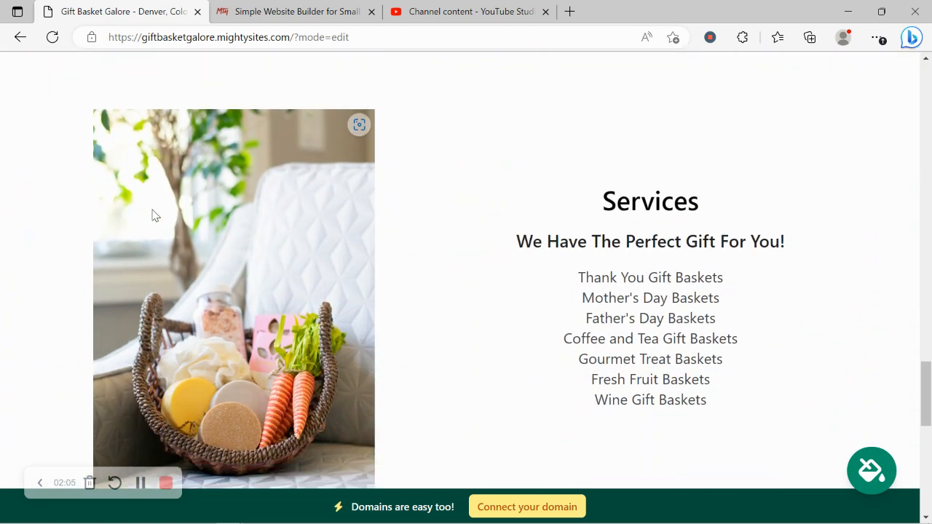
{"action": "scroll", "scroll_direction": "down", "scroll_amount": 3}
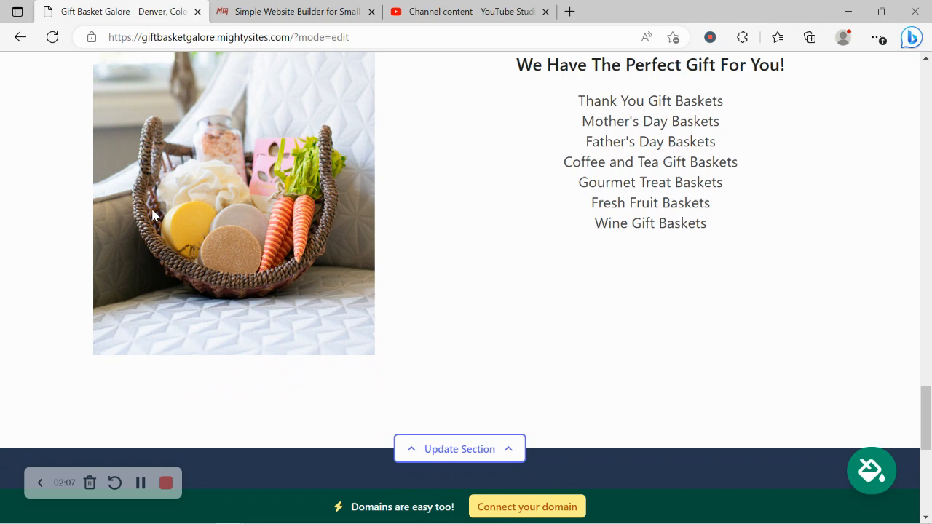
{"action": "scroll", "scroll_direction": "down", "scroll_amount": 3}
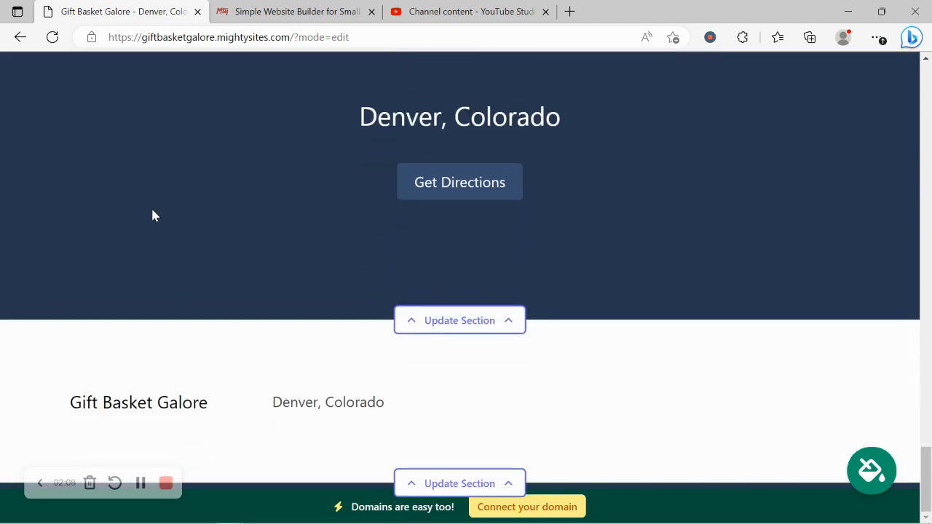
{"action": "scroll", "scroll_direction": "down", "scroll_amount": 3}
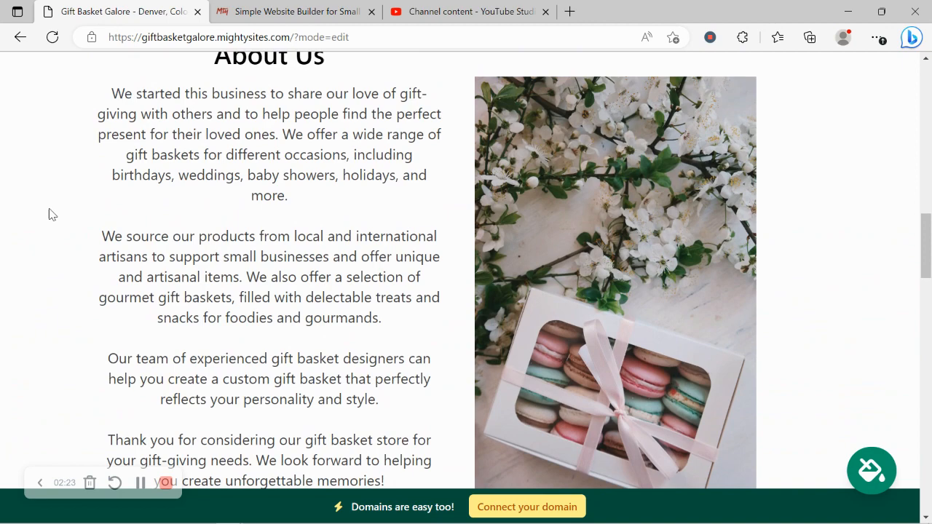
{"action": "scroll", "scroll_direction": "down", "scroll_amount": 3}
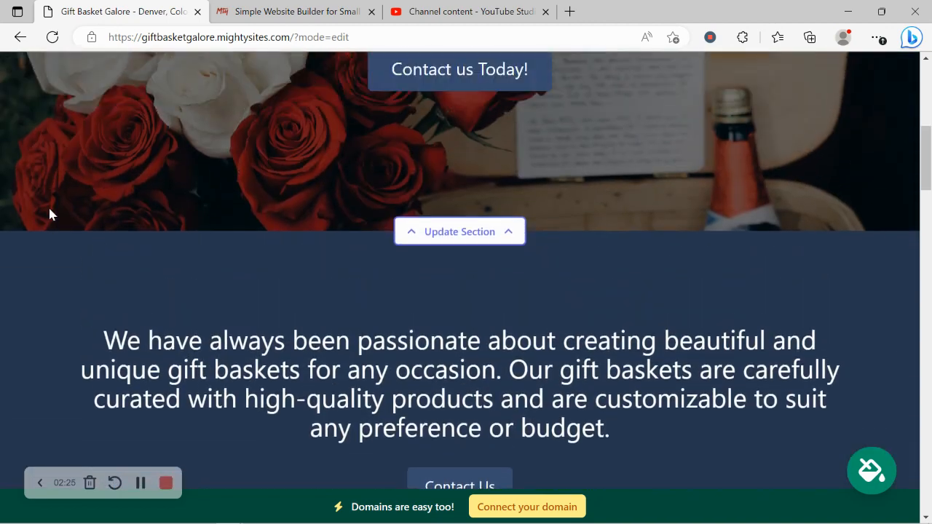
{"action": "scroll", "scroll_direction": "up", "scroll_amount": 3}
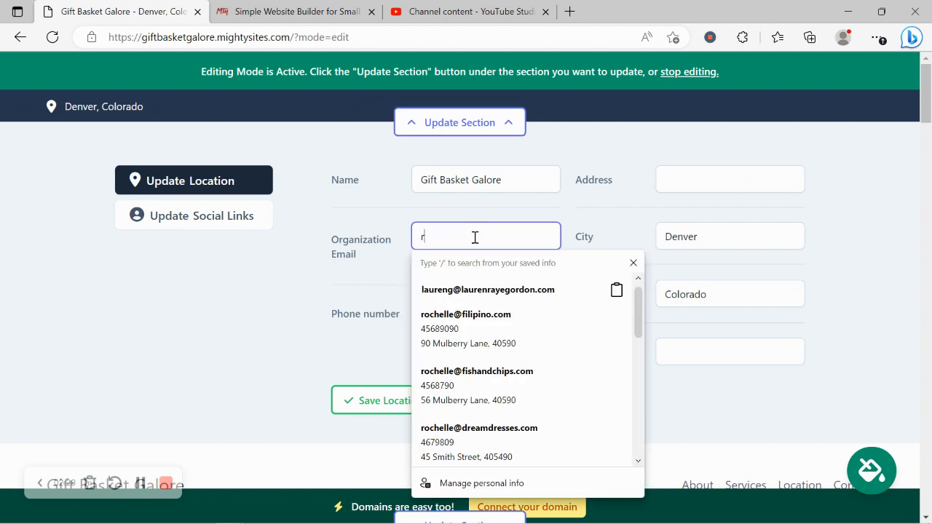
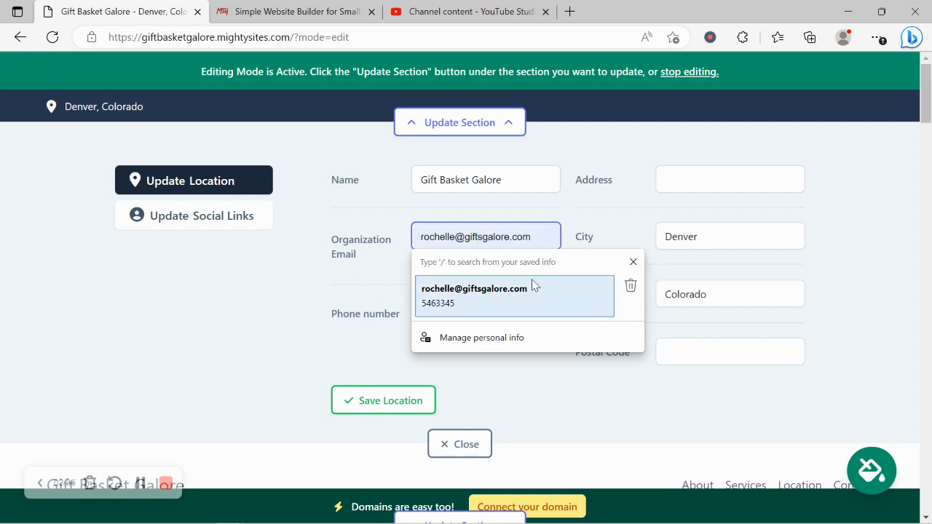
Step: Fill the location name and saved organization email, showing the email on the site
{"action": "left_click", "coordinate": [474, 296]}
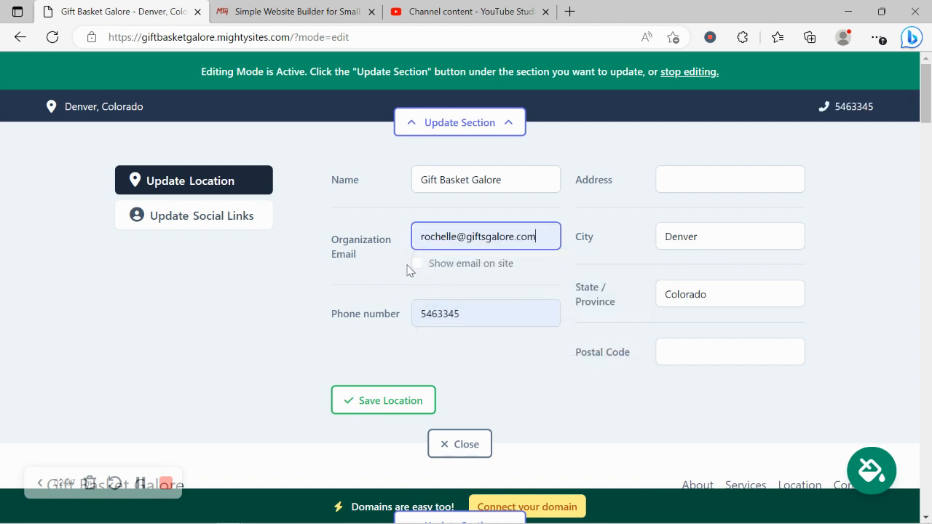
{"action": "left_click", "coordinate": [417, 264]}
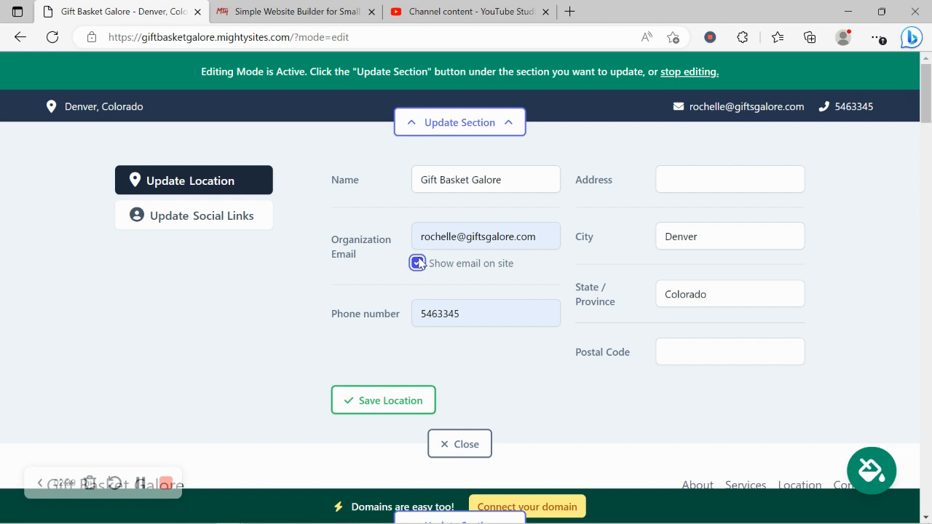
{"action": "left_click", "coordinate": [416, 262]}
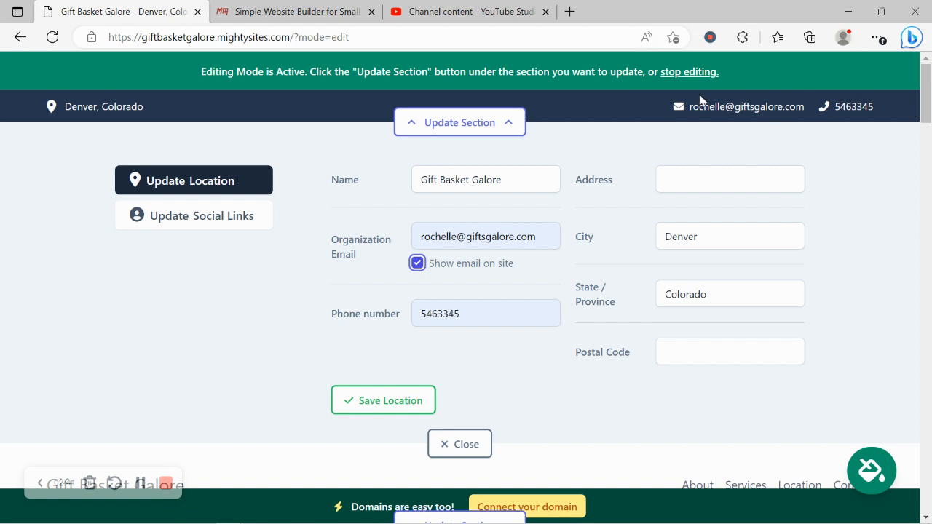
{"action": "left_click", "coordinate": [486, 313]}
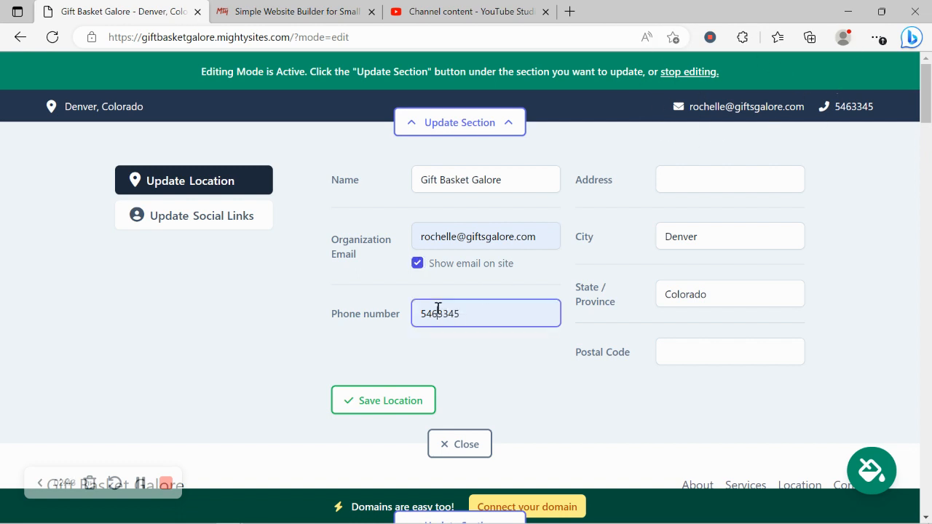
{"action": "type", "text": "546-3345"}
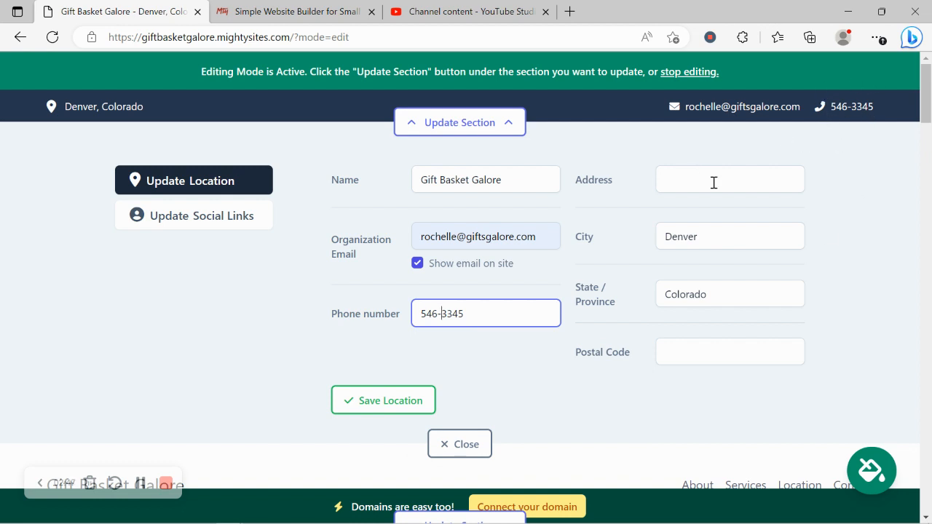
{"action": "type", "text": "67"}
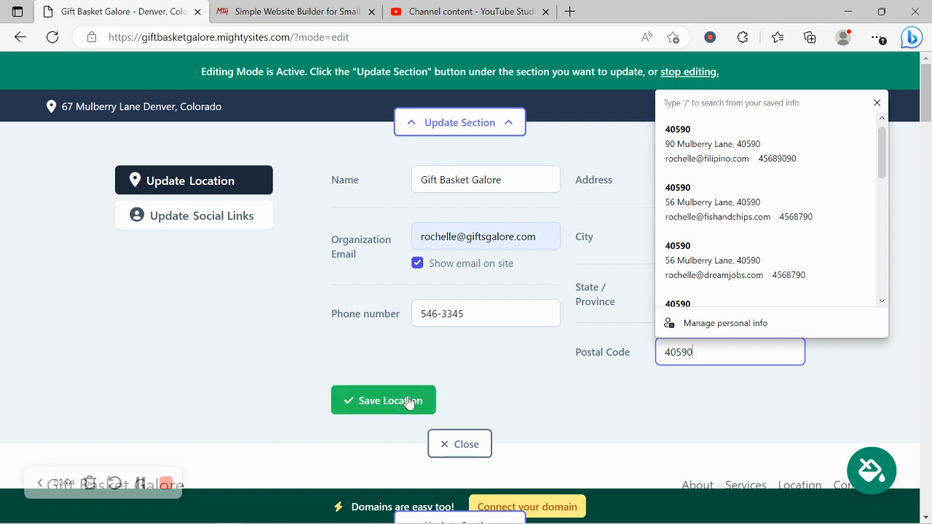
{"action": "left_click", "coordinate": [383, 399]}
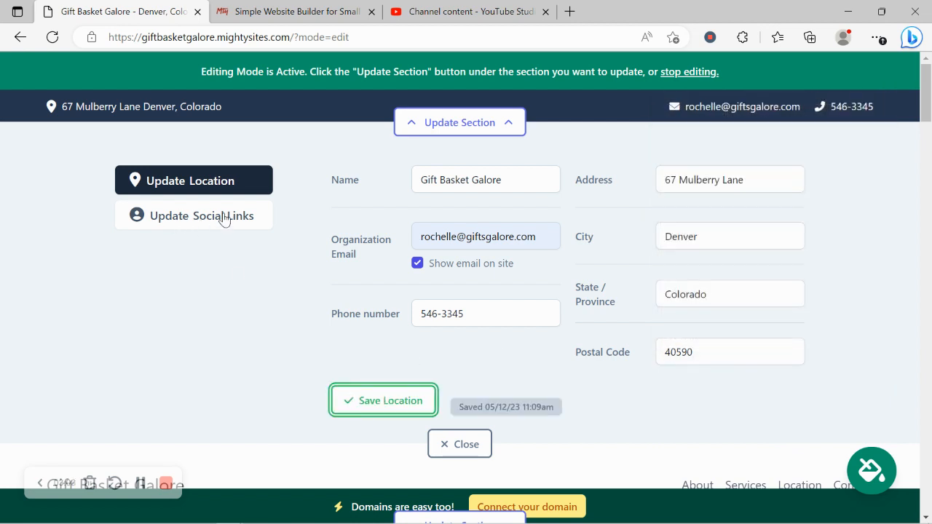
Step: Save social links with Instagram 'mightysites' and Twitter 'mightysitesusa'
{"action": "left_click", "coordinate": [201, 215]}
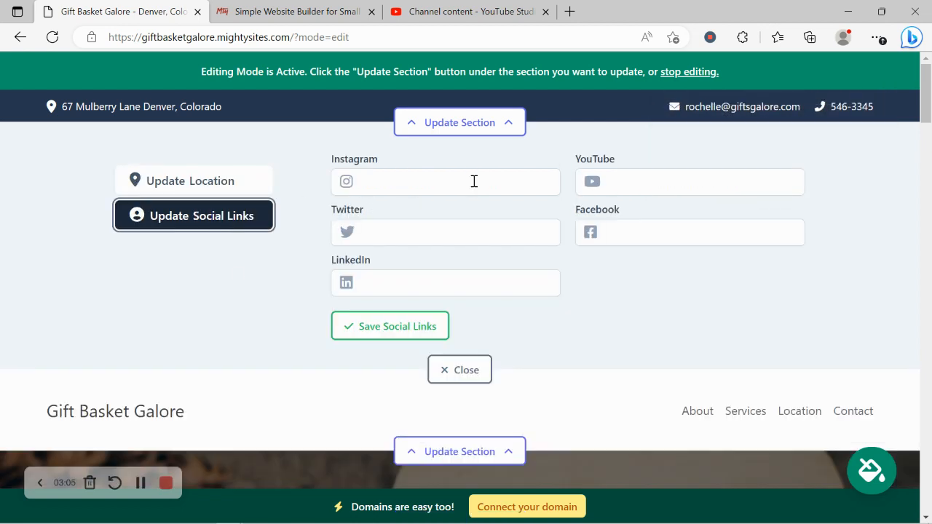
{"action": "type", "text": "migh"}
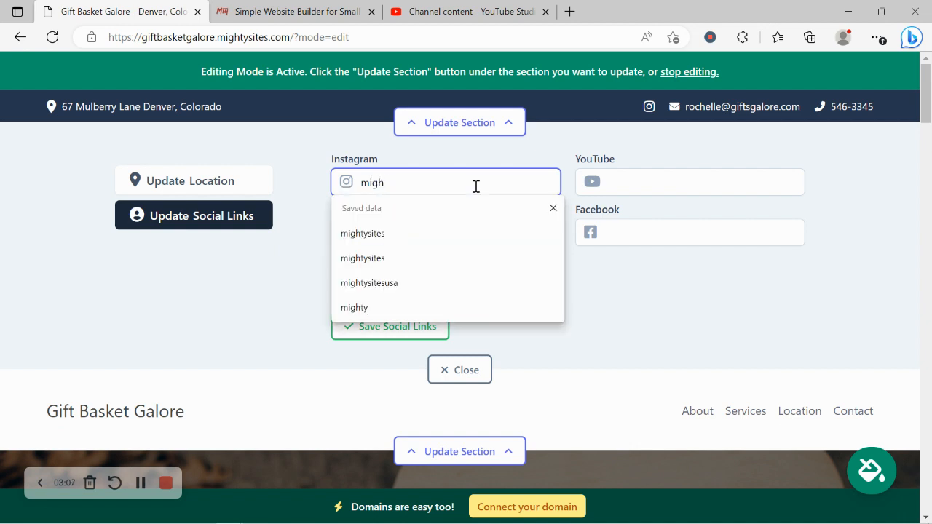
{"action": "left_click", "coordinate": [362, 233]}
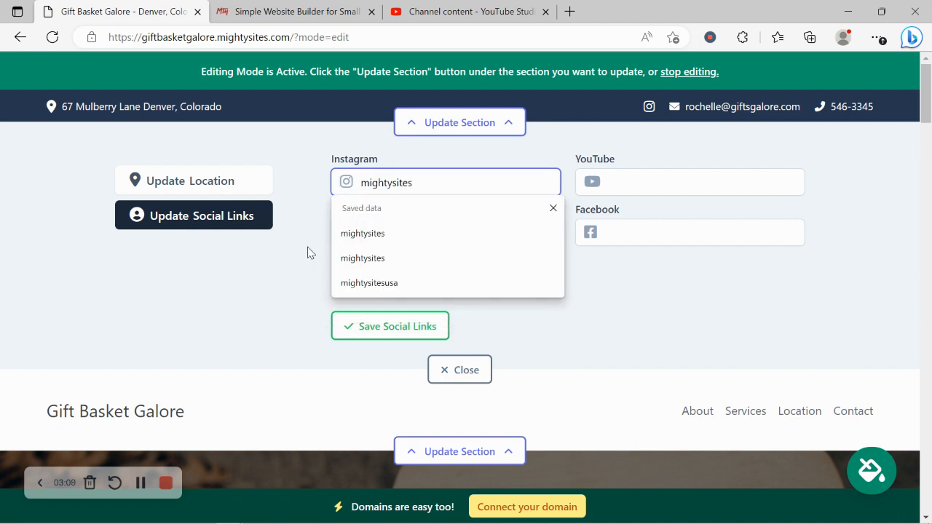
{"action": "type", "text": "mighty"}
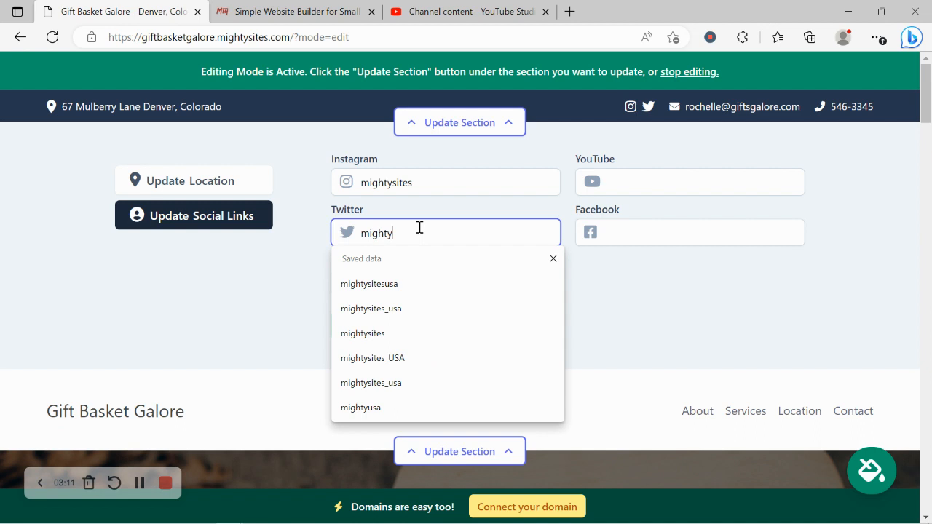
{"action": "left_click", "coordinate": [369, 282]}
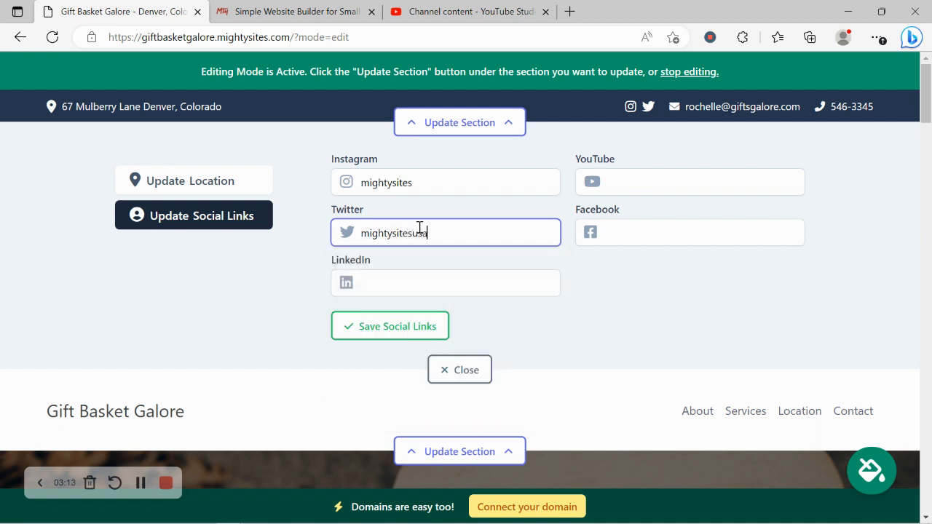
{"action": "left_click", "coordinate": [460, 370]}
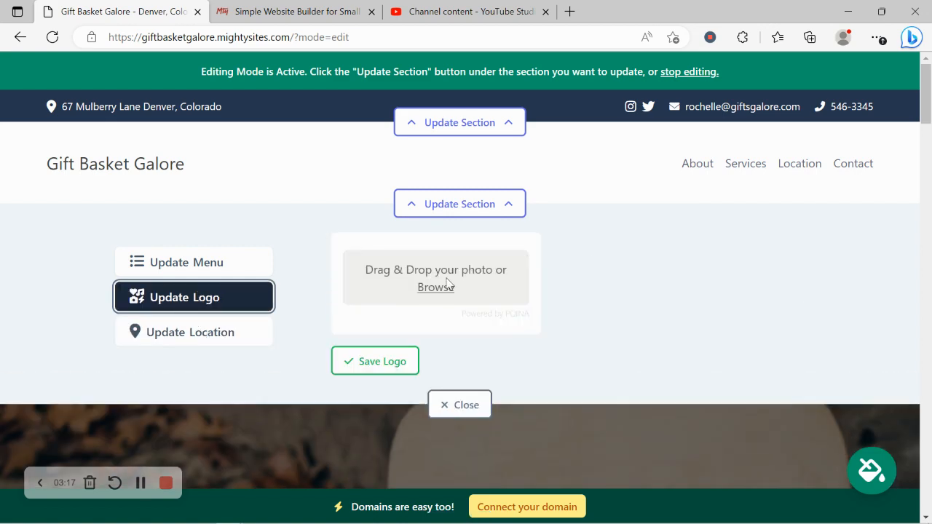
Step: Upload the Mighty logo image, save it as the site logo and make it bigger
{"action": "left_click", "coordinate": [435, 287]}
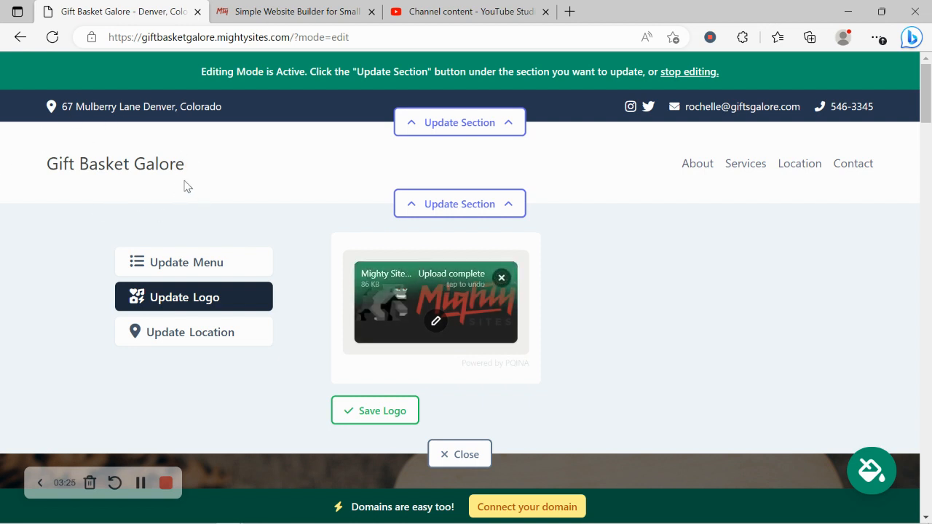
{"action": "mouse_move", "coordinate": [373, 405]}
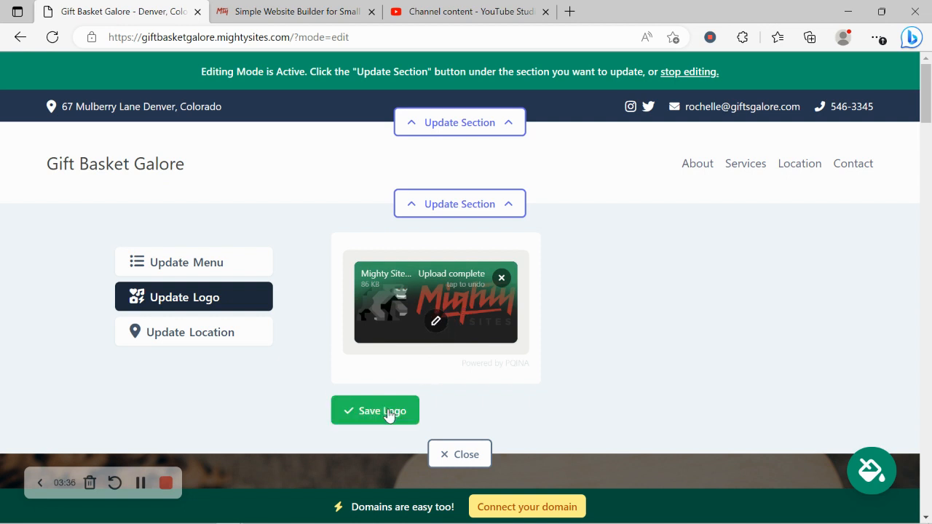
{"action": "left_click", "coordinate": [376, 411]}
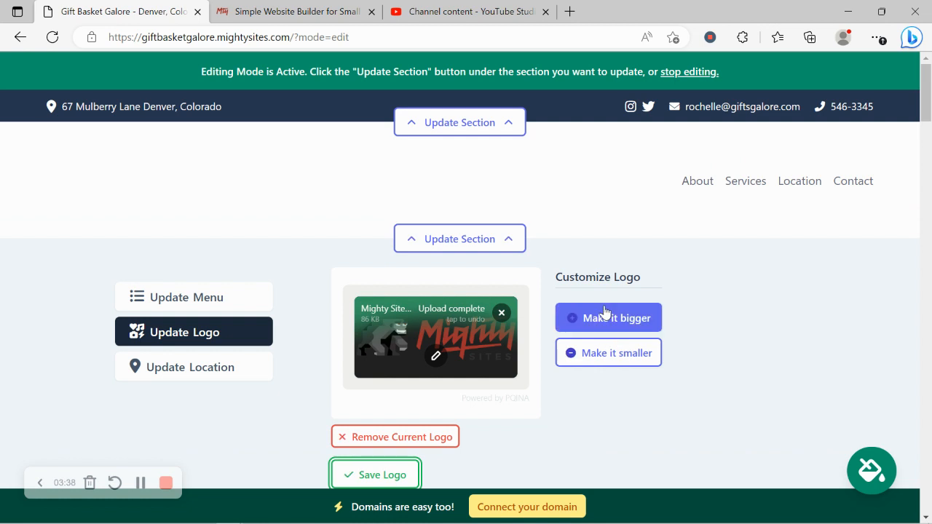
{"action": "left_click", "coordinate": [608, 317]}
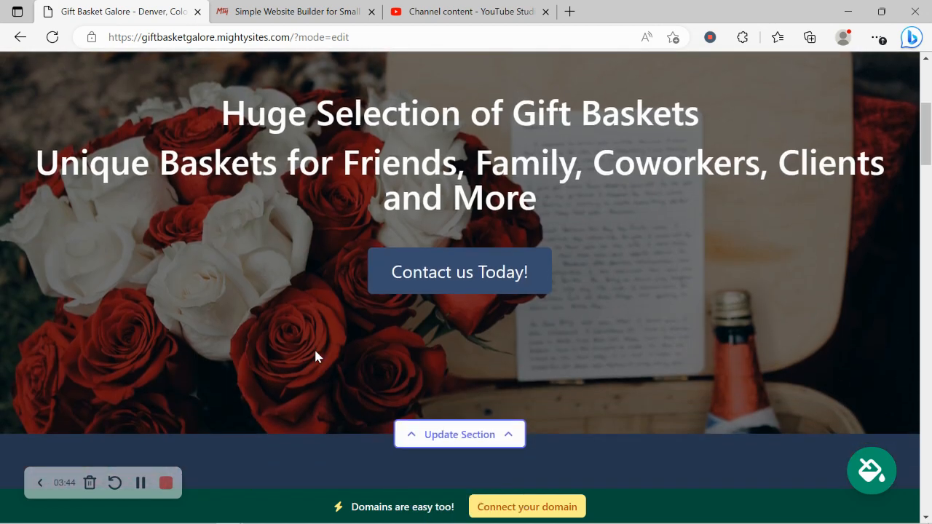
Step: Page through the theme options, apply the pink theme and save it
{"action": "scroll", "scroll_direction": "down", "scroll_amount": 3}
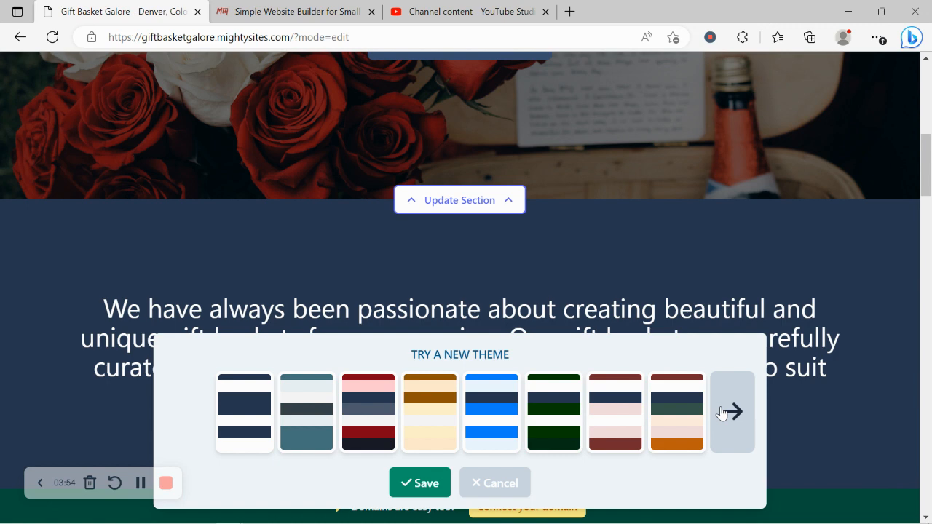
{"action": "left_click", "coordinate": [731, 411]}
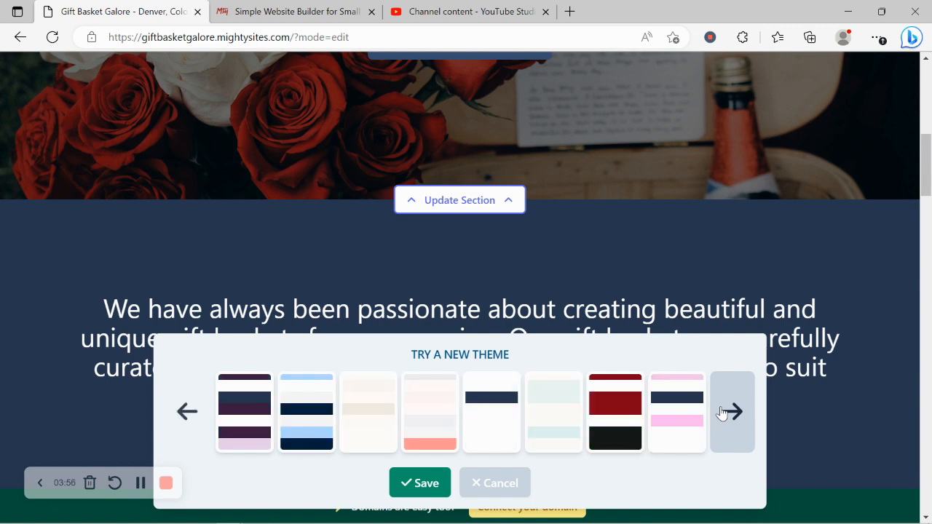
{"action": "left_click", "coordinate": [731, 410]}
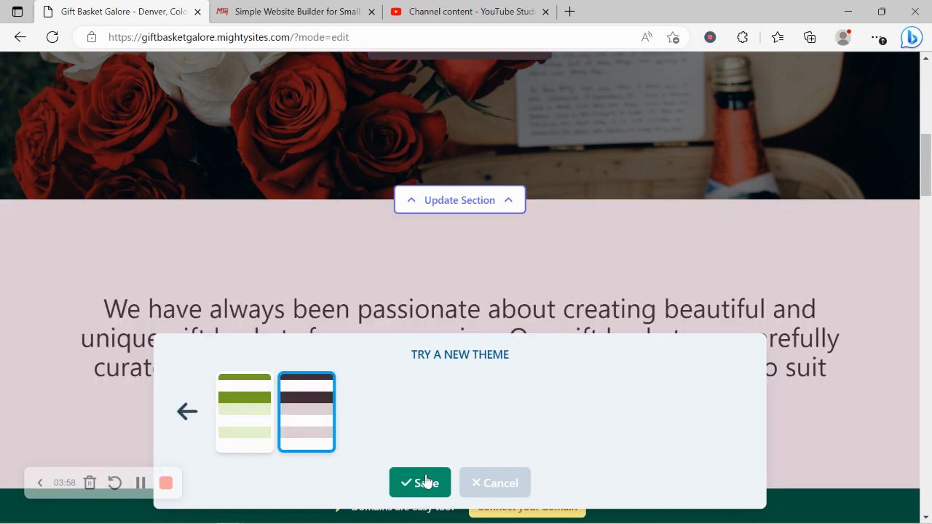
{"action": "left_click", "coordinate": [420, 483]}
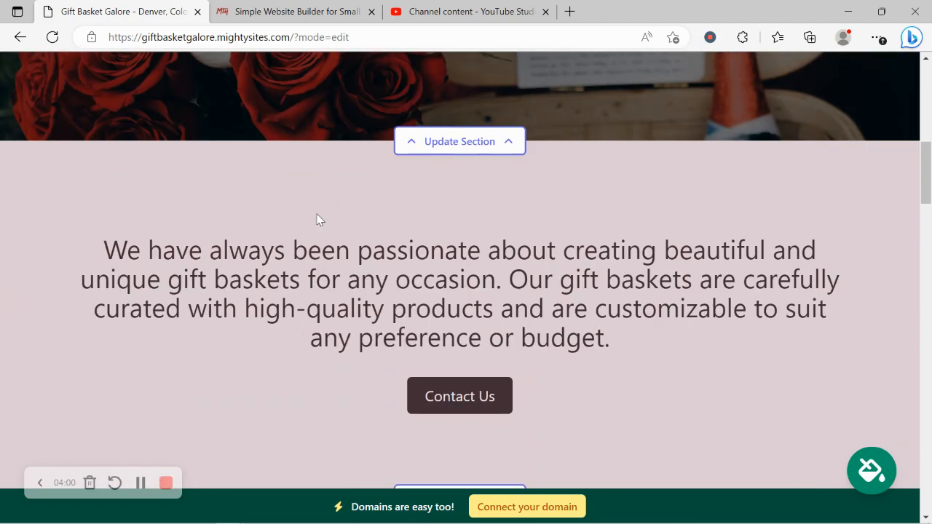
{"action": "mouse_move", "coordinate": [426, 115]}
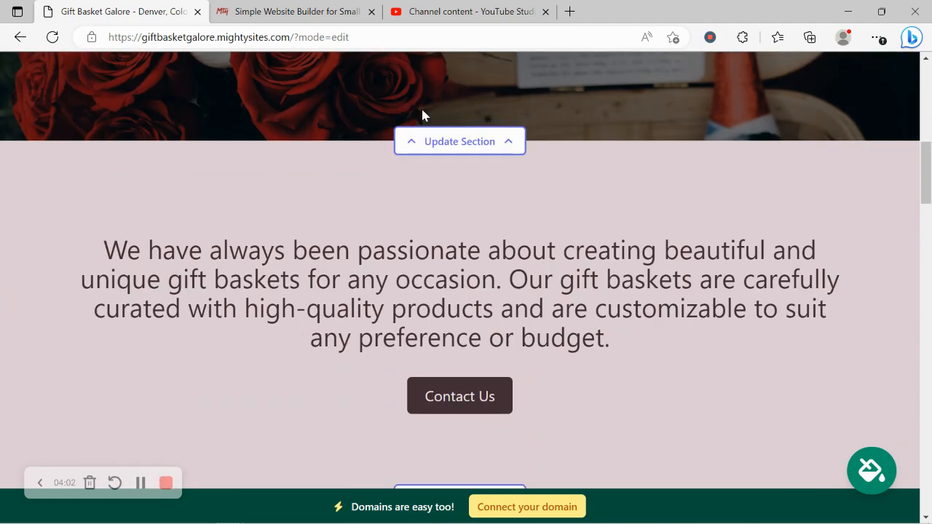
{"action": "mouse_move", "coordinate": [483, 141]}
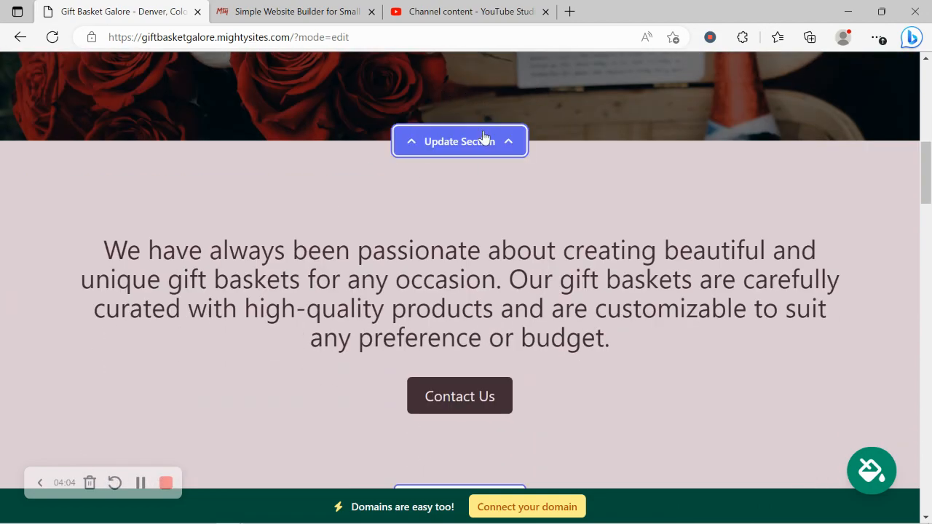
Step: Search the hero image library for 'Gift Basket Store' photos
{"action": "left_click", "coordinate": [460, 141]}
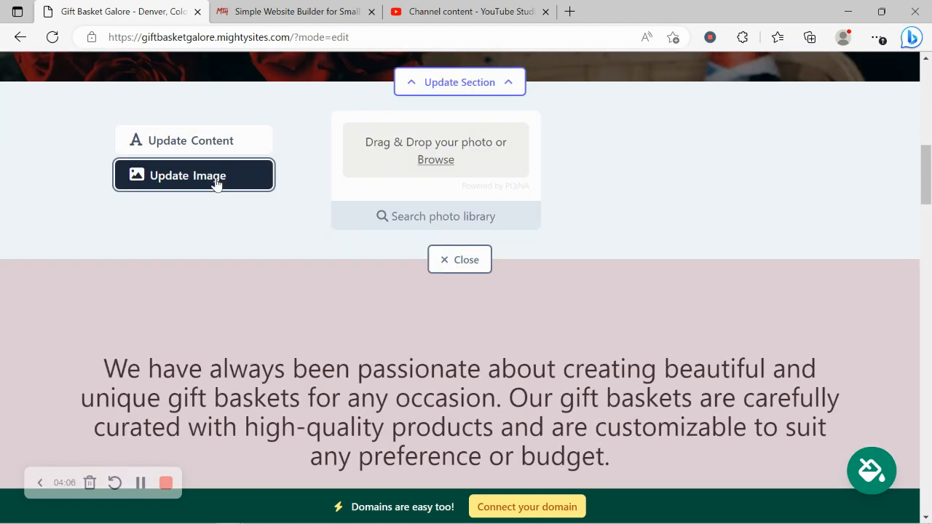
{"action": "mouse_move", "coordinate": [429, 215]}
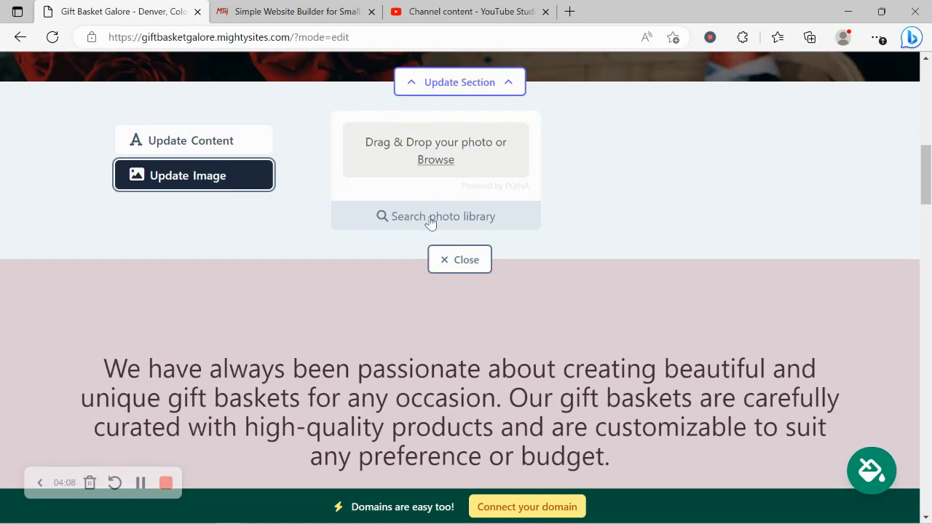
{"action": "left_click", "coordinate": [433, 216]}
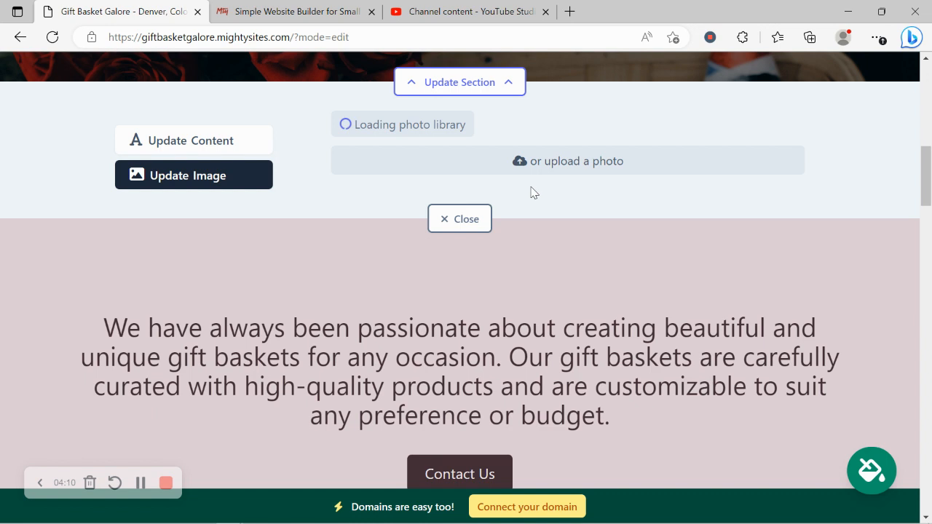
{"action": "type", "text": "Gift Basket Store"}
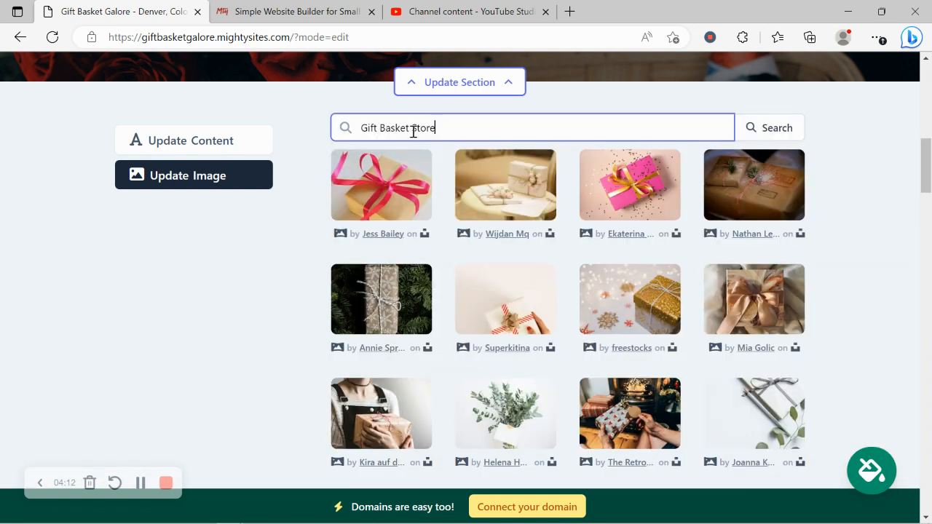
{"action": "key", "text": "Backspace"}
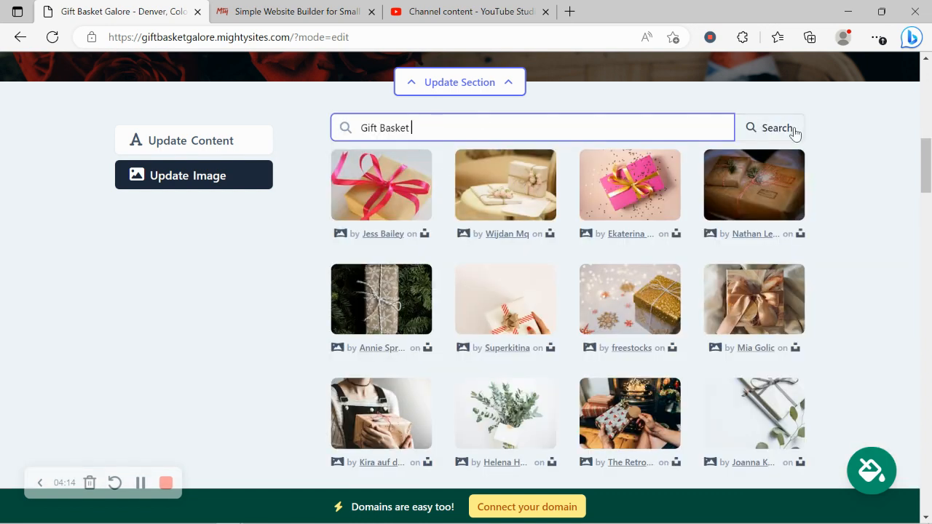
{"action": "left_click", "coordinate": [768, 129]}
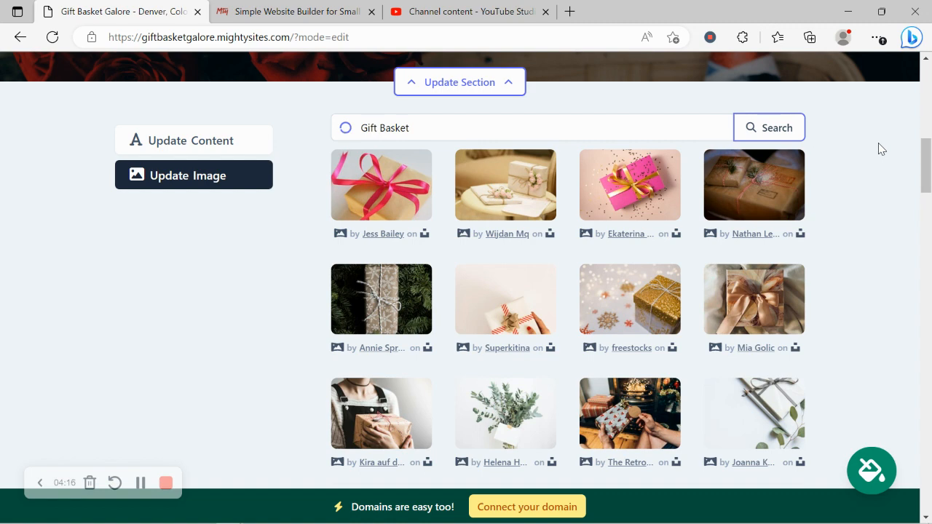
{"action": "left_click", "coordinate": [769, 128]}
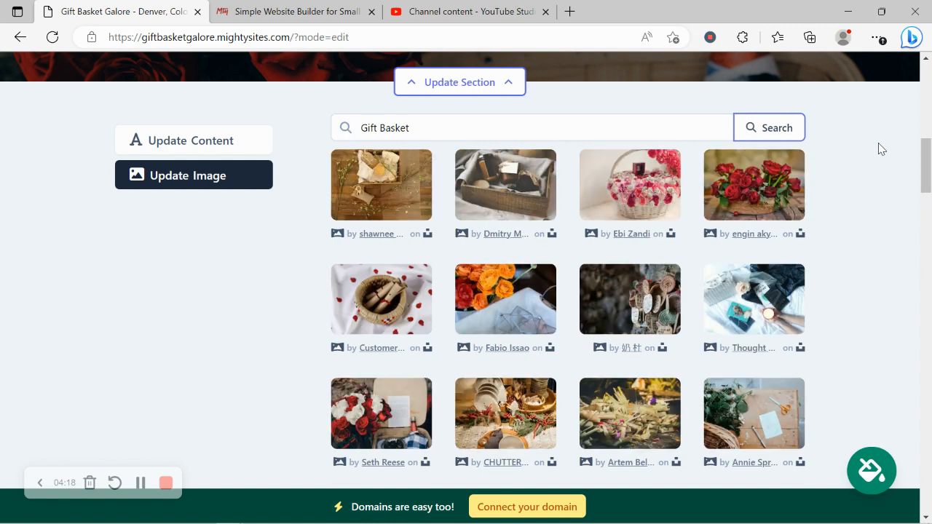
Step: Choose the wooden-crate gift photo as the hero background and save the selection
{"action": "left_click", "coordinate": [503, 183]}
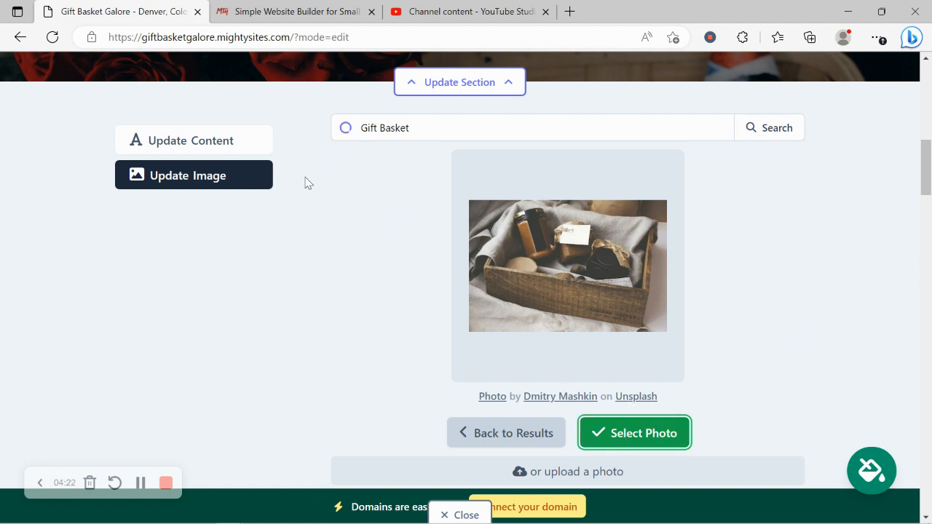
{"action": "left_click", "coordinate": [635, 432]}
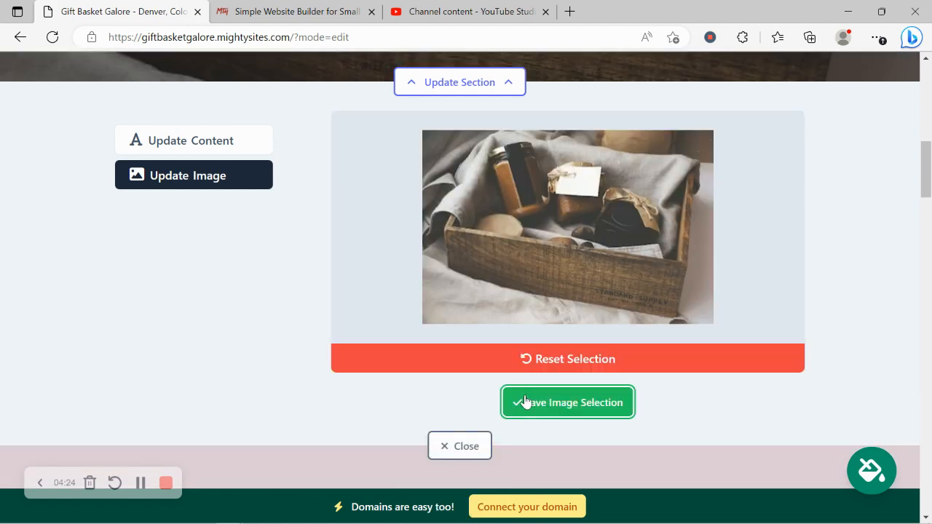
{"action": "left_click", "coordinate": [568, 402]}
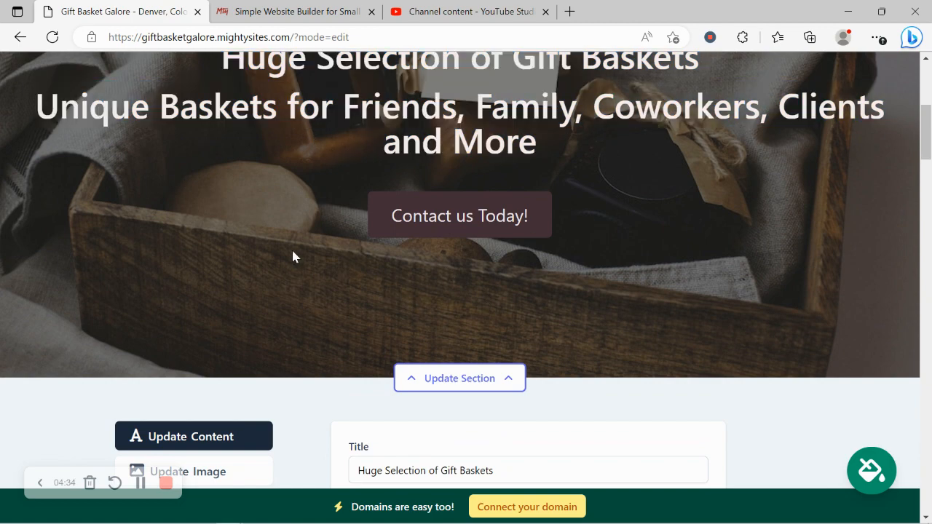
{"action": "scroll", "scroll_direction": "down", "scroll_amount": 3}
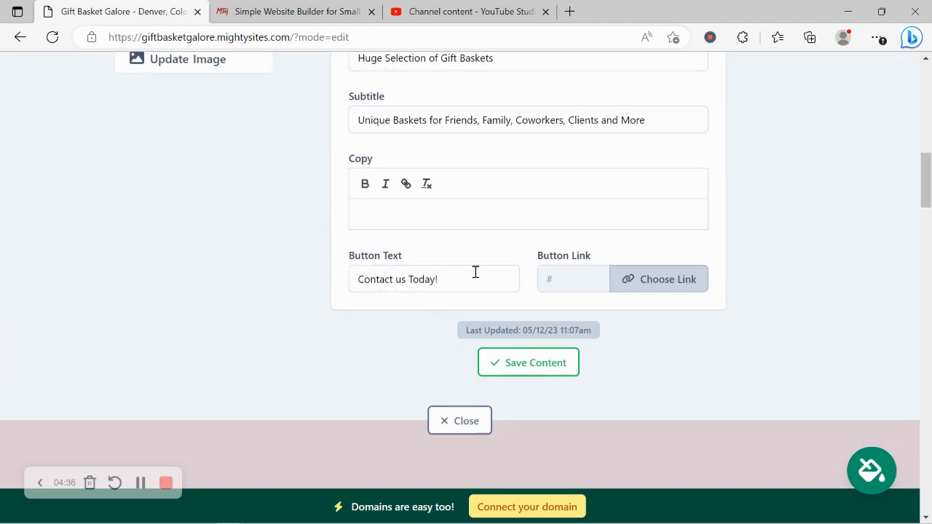
{"action": "left_click", "coordinate": [658, 280]}
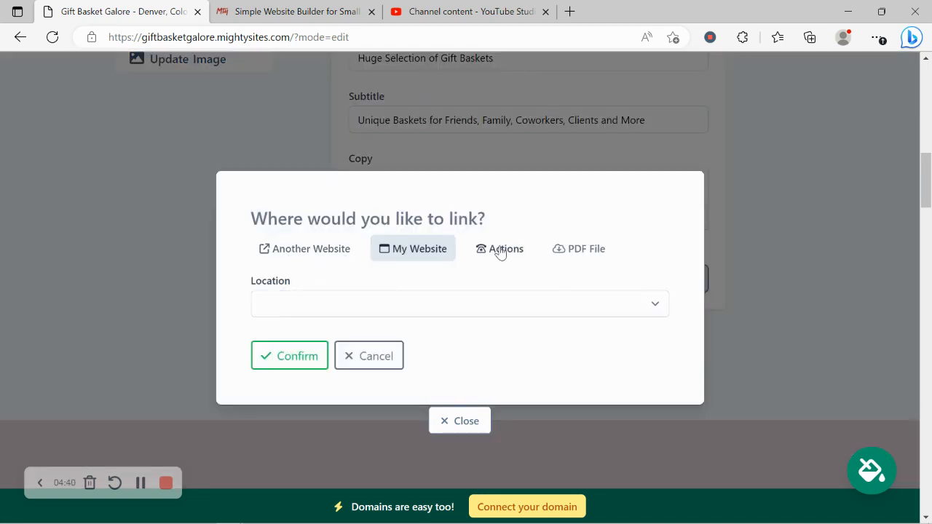
{"action": "mouse_move", "coordinate": [652, 215]}
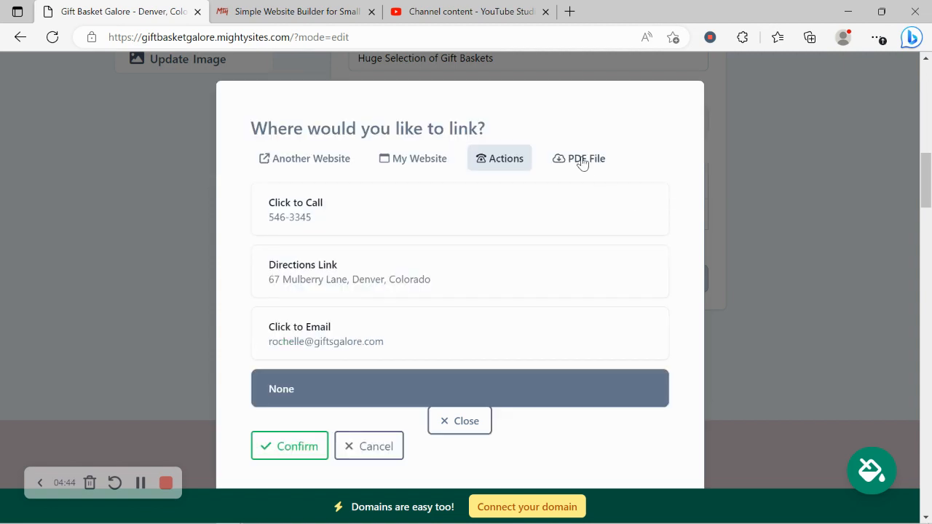
{"action": "left_click", "coordinate": [585, 157]}
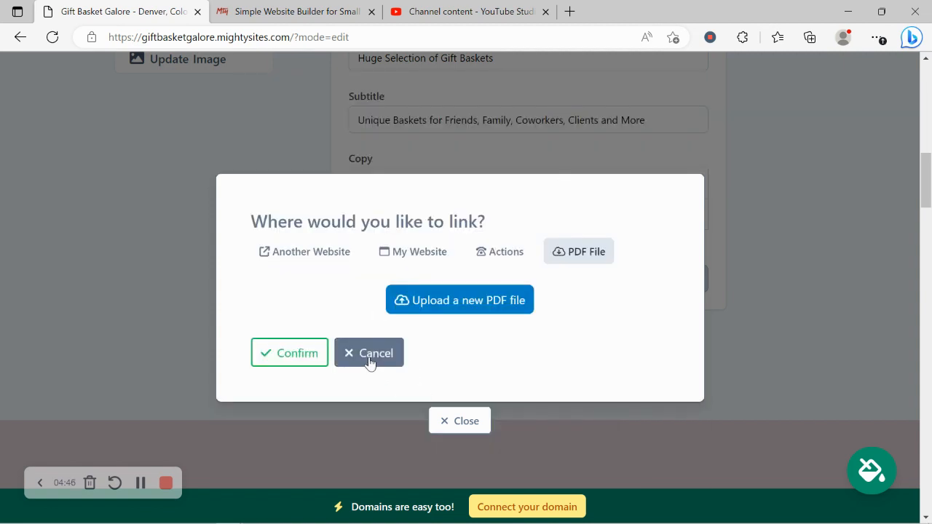
{"action": "left_click", "coordinate": [368, 352]}
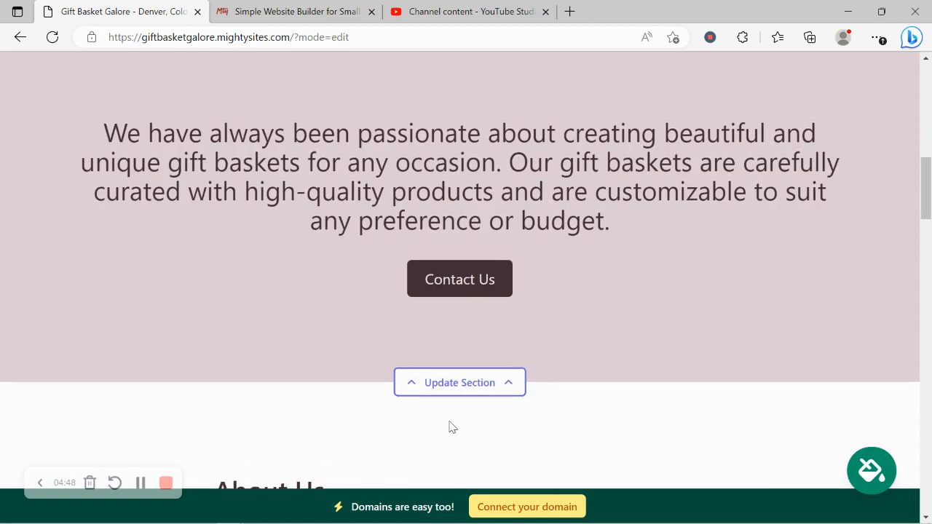
{"action": "scroll", "scroll_direction": "down", "scroll_amount": 3}
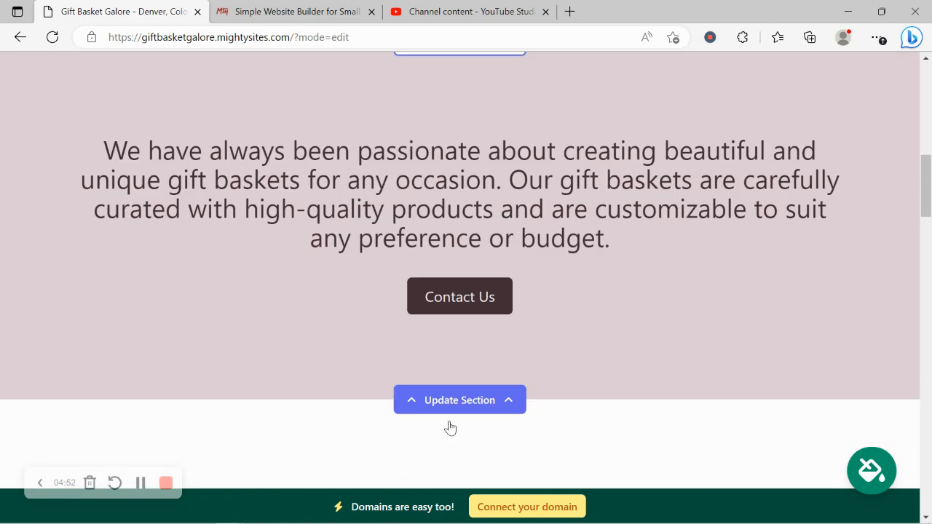
{"action": "scroll", "scroll_direction": "down", "scroll_amount": 3}
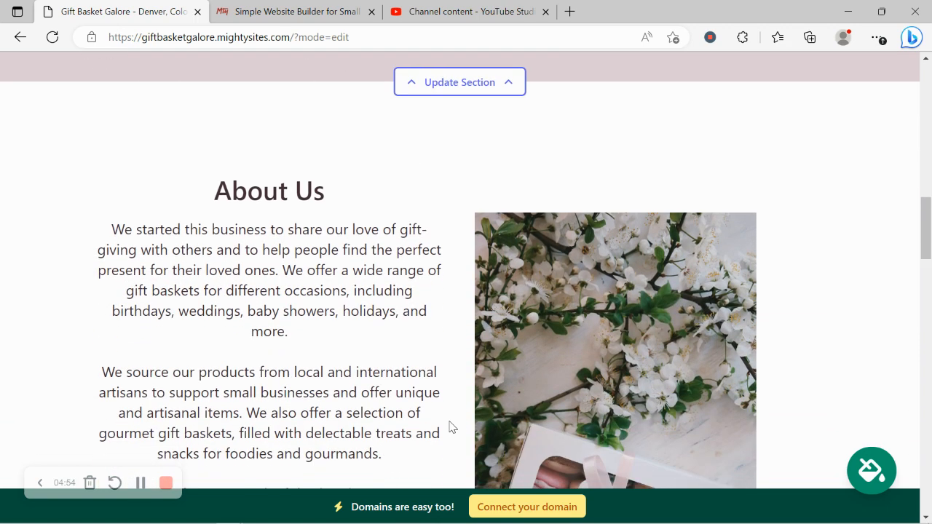
{"action": "scroll", "scroll_direction": "down", "scroll_amount": 3}
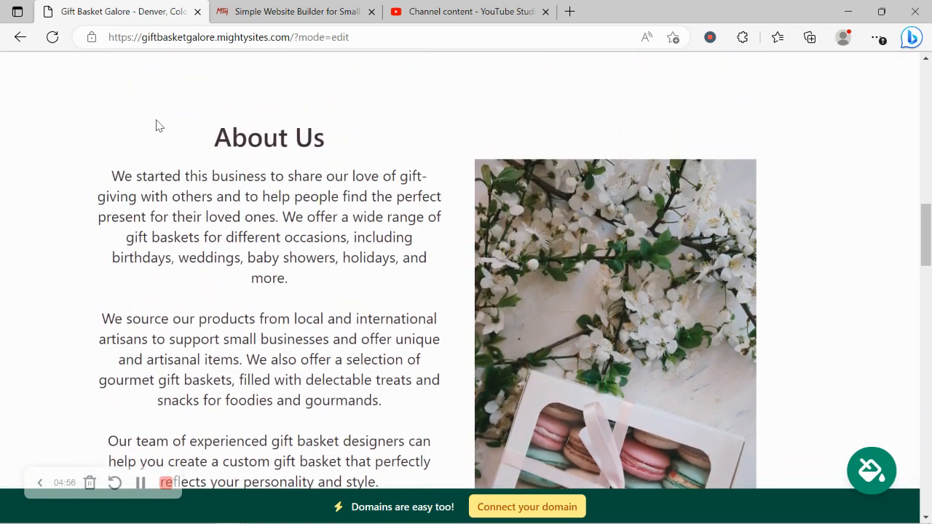
{"action": "scroll", "scroll_direction": "down", "scroll_amount": 3}
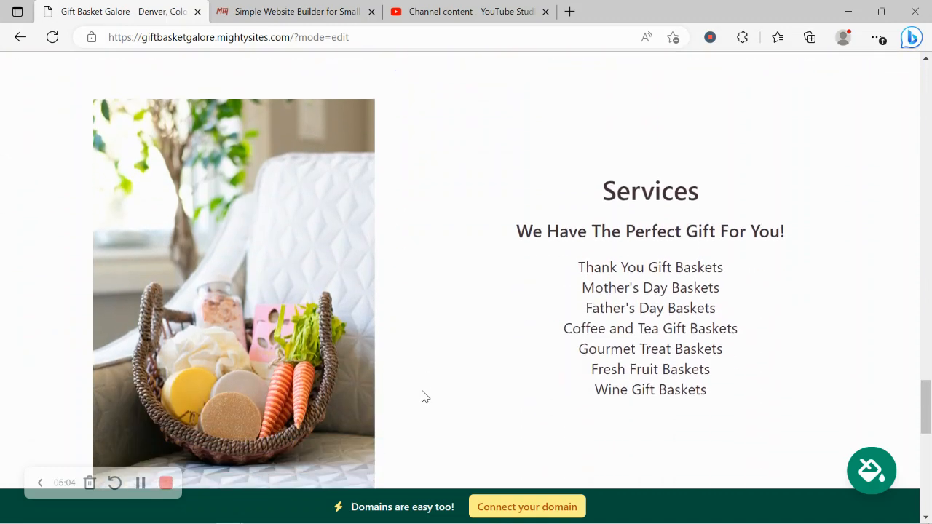
{"action": "scroll", "scroll_direction": "down", "scroll_amount": 3}
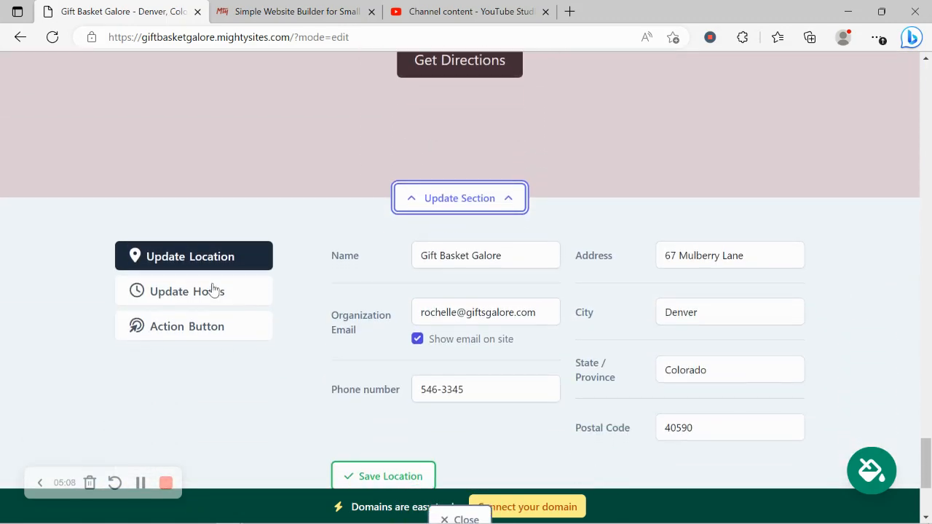
Step: Review the business opening hours, then go to the Connect a Domain page
{"action": "left_click", "coordinate": [192, 292]}
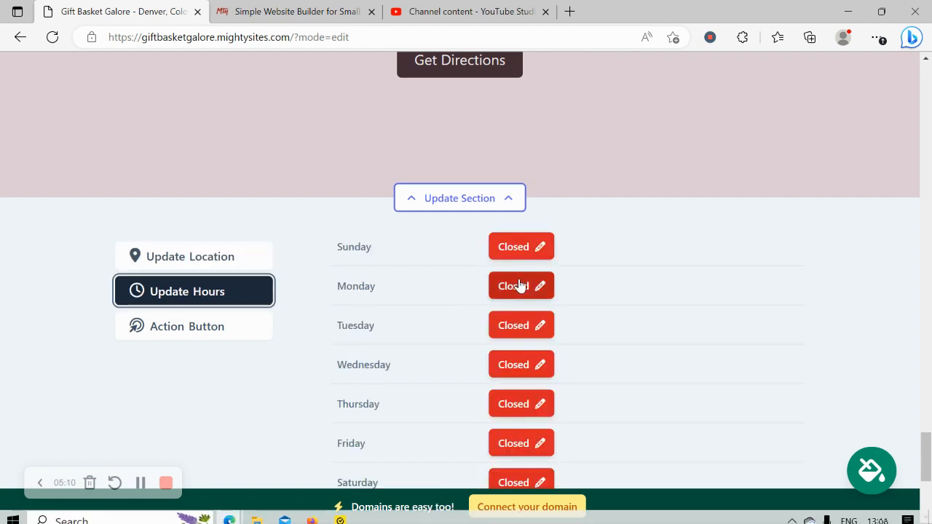
{"action": "scroll", "scroll_direction": "down", "scroll_amount": 3}
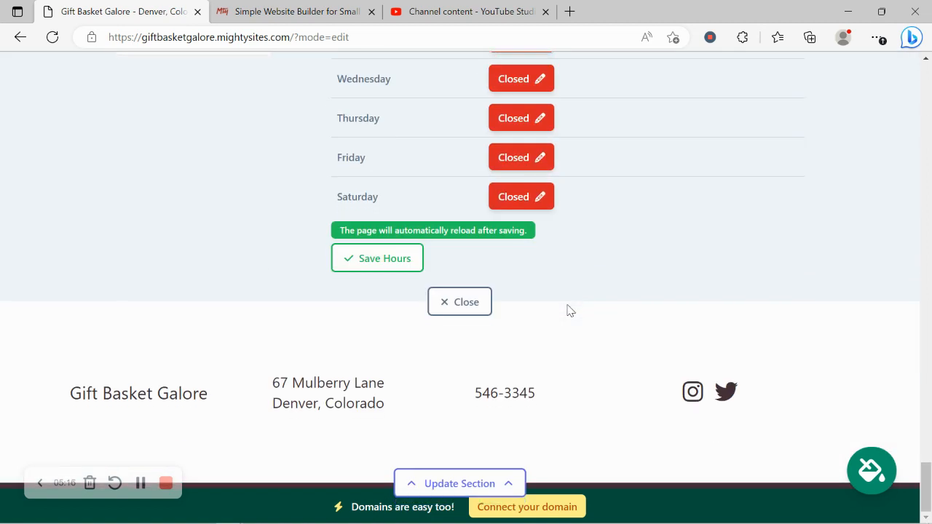
{"action": "mouse_move", "coordinate": [567, 489]}
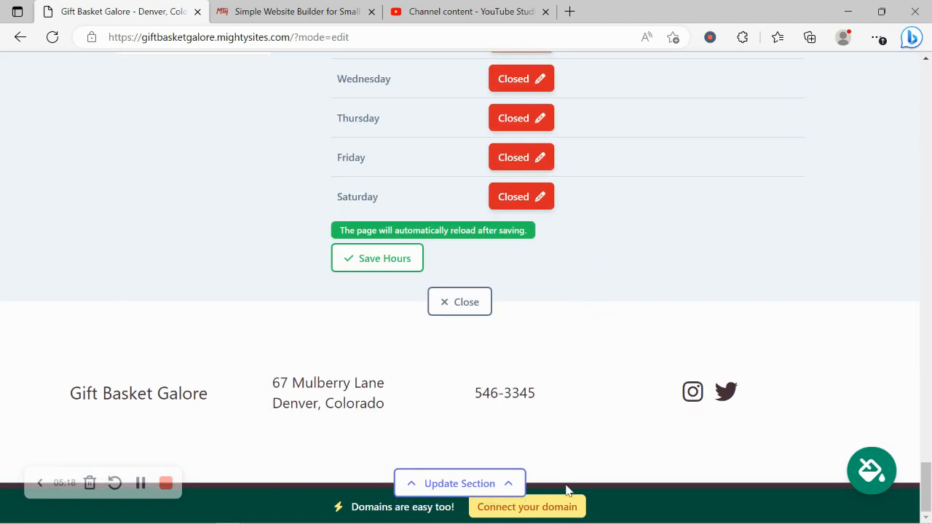
{"action": "left_click", "coordinate": [527, 506]}
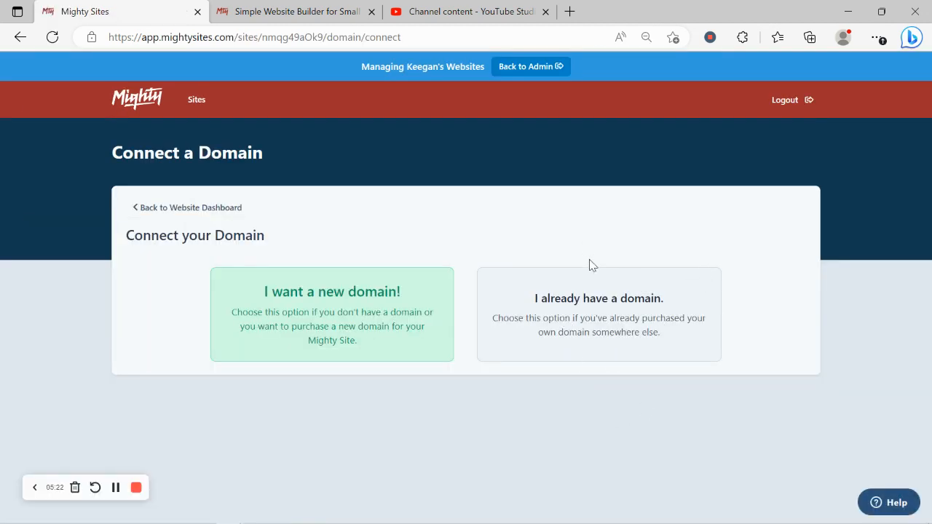
{"action": "mouse_move", "coordinate": [345, 375]}
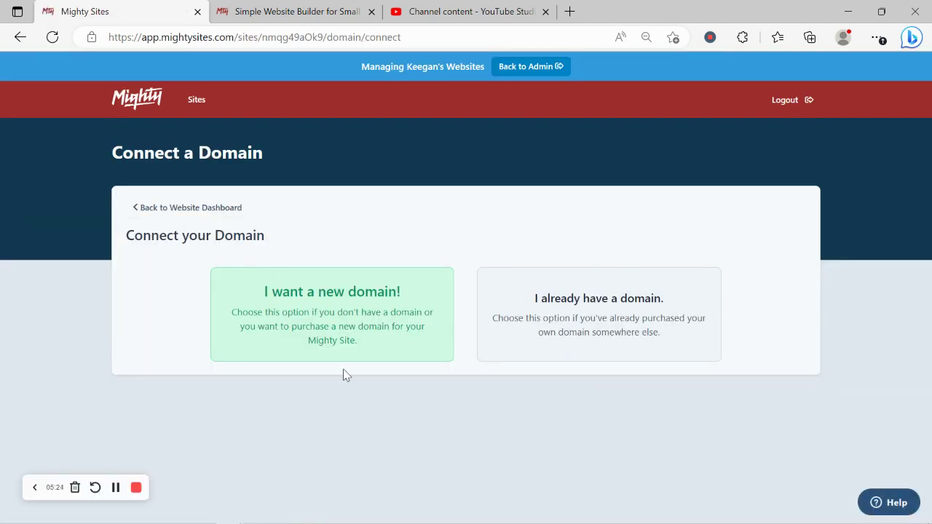
{"action": "mouse_move", "coordinate": [305, 361]}
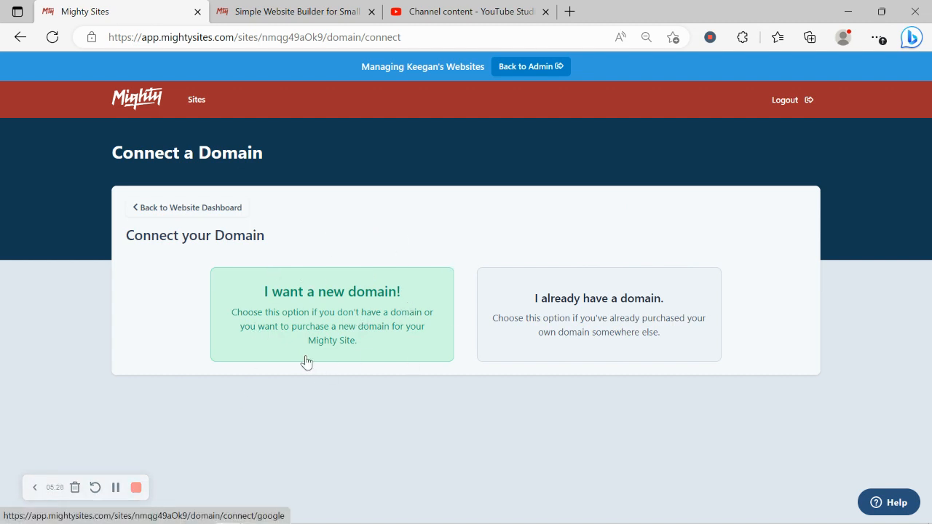
Step: Choose the 'I want a new domain!' option for the site
{"action": "left_click", "coordinate": [186, 206]}
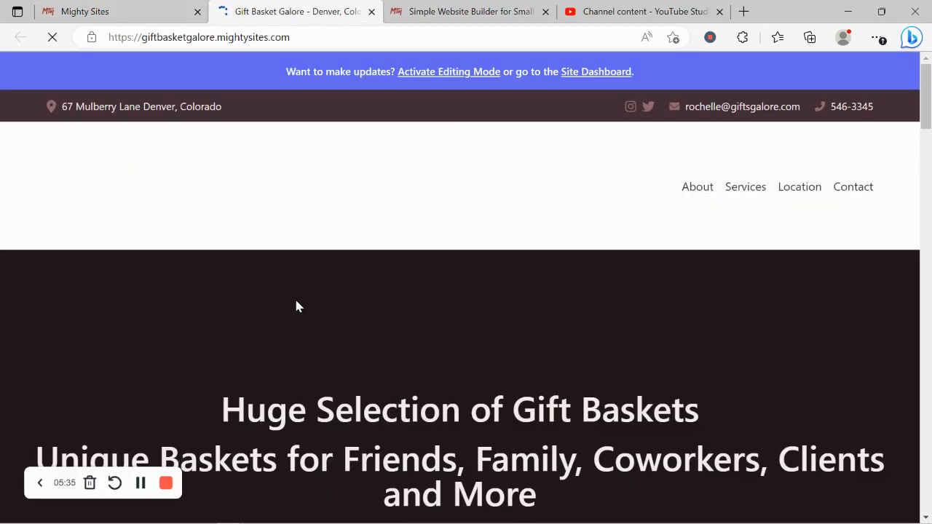
Step: Scroll down the live site past the wooden-crate hero photo and mission statement
{"action": "scroll", "scroll_direction": "down", "scroll_amount": 3}
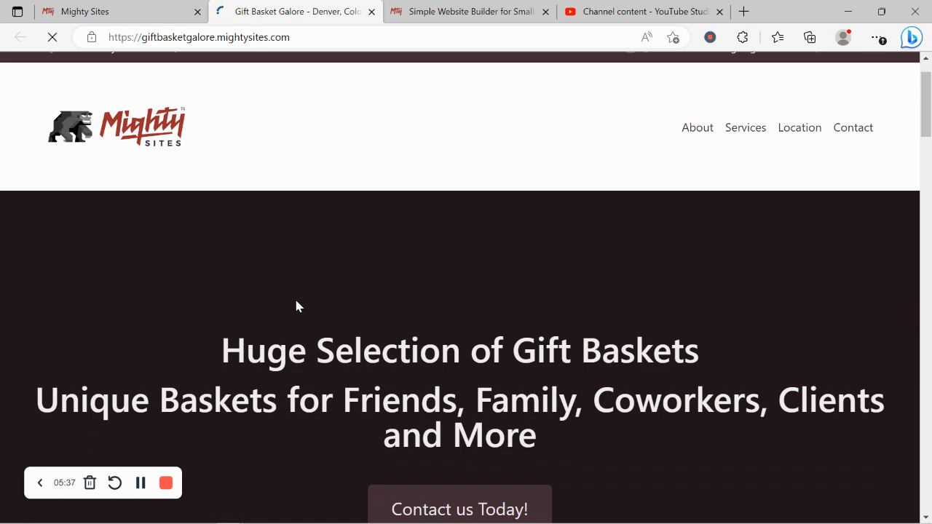
{"action": "scroll", "scroll_direction": "down", "scroll_amount": 3}
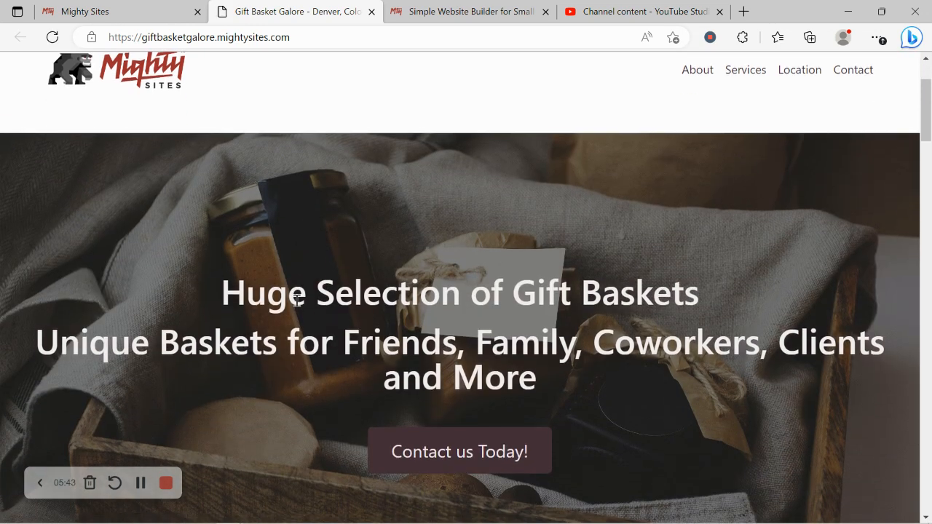
{"action": "scroll", "scroll_direction": "down", "scroll_amount": 3}
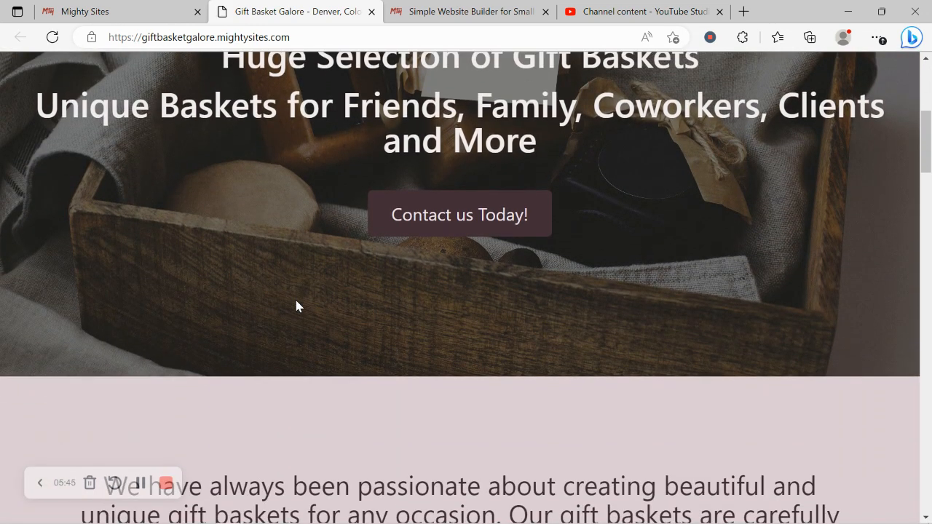